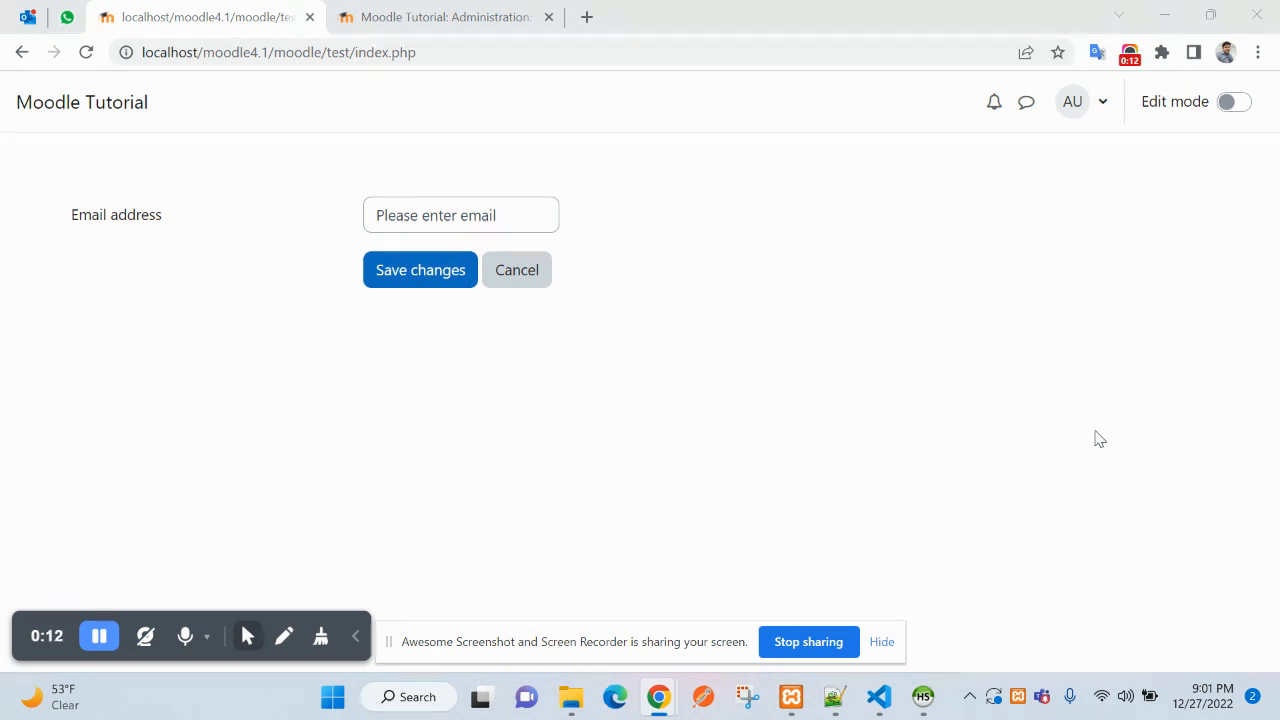
mouse_move(59, 249)
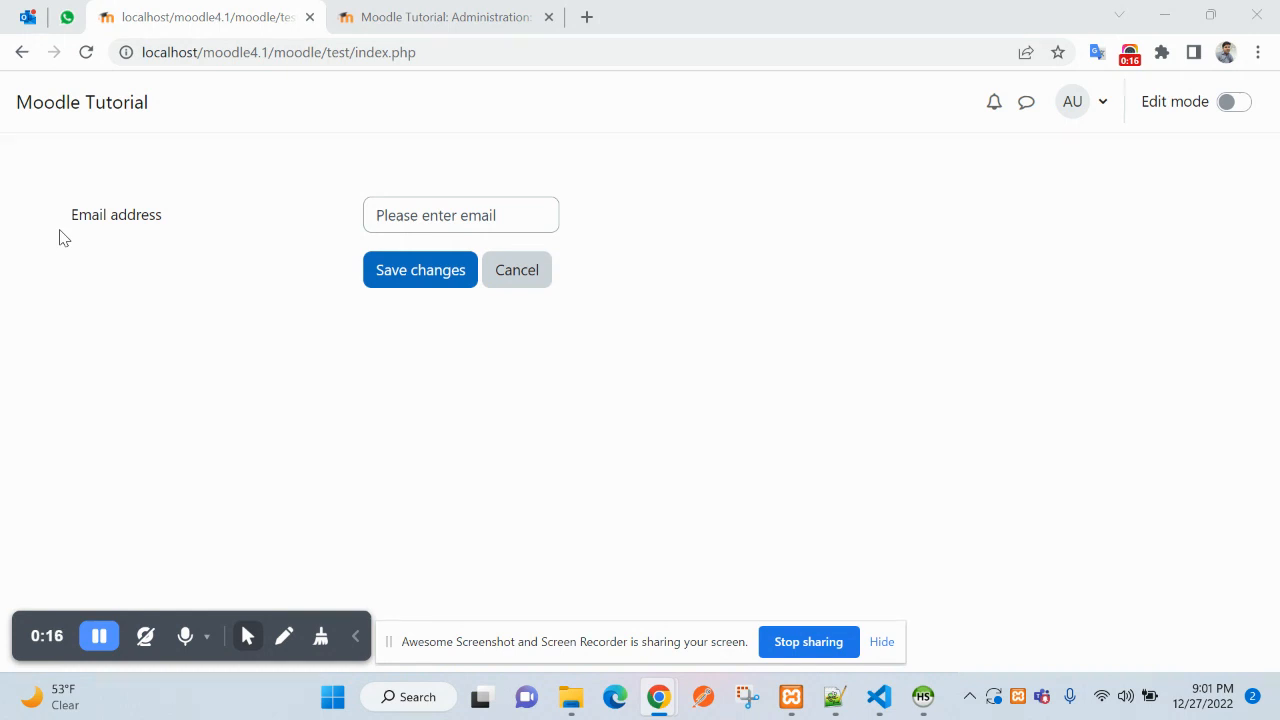
mouse_move(845, 618)
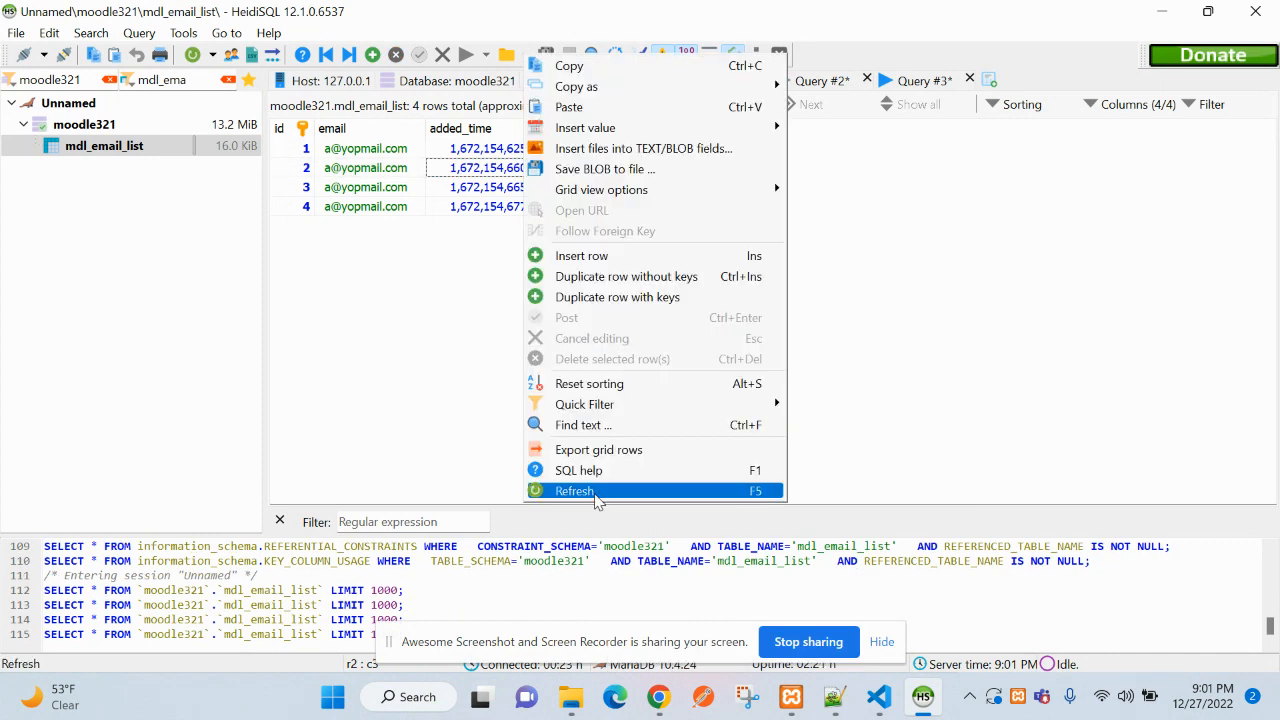
- Refresh mdl_email_list in HeidiSQL to confirm four stored emails, then return to Chrome
left_click(574, 490)
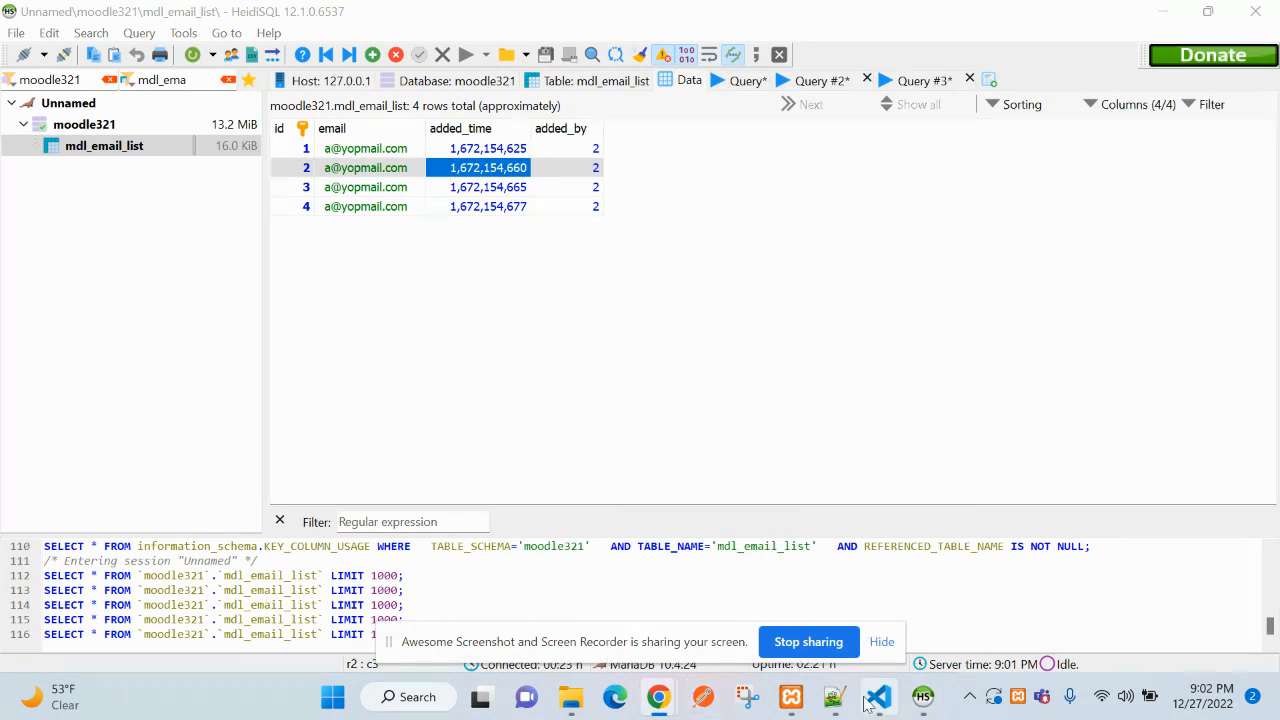
left_click(877, 697)
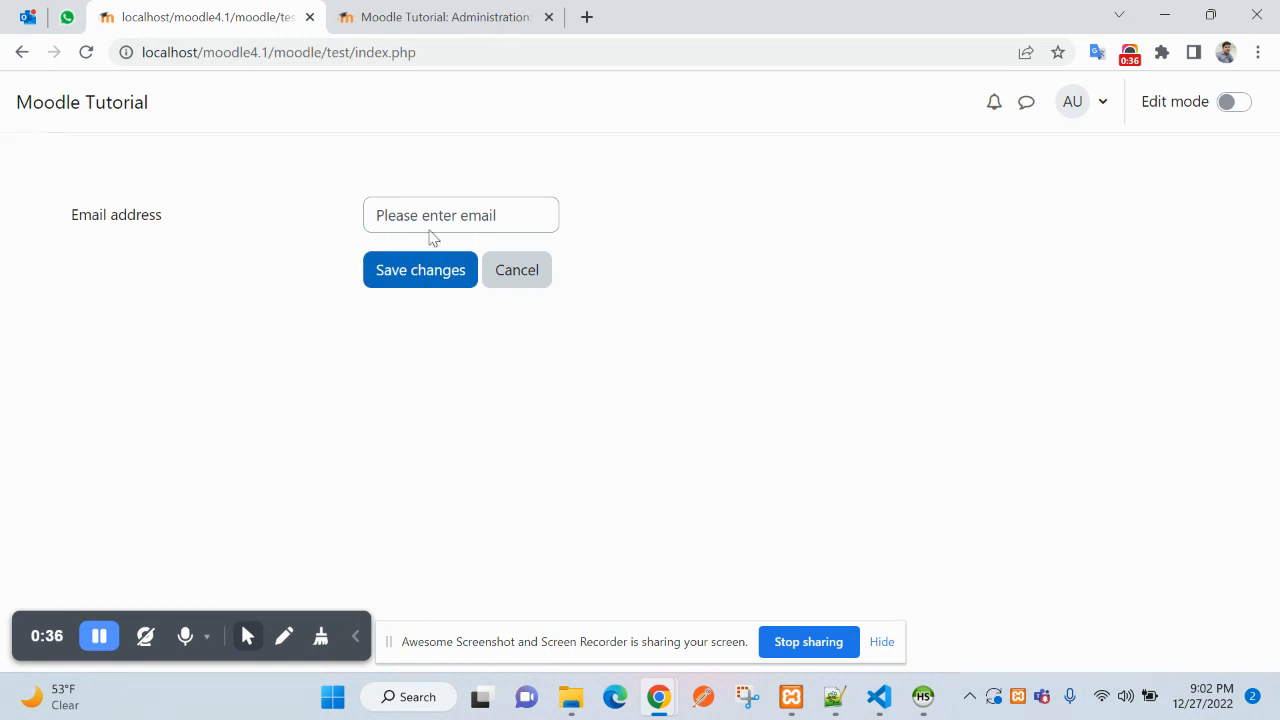
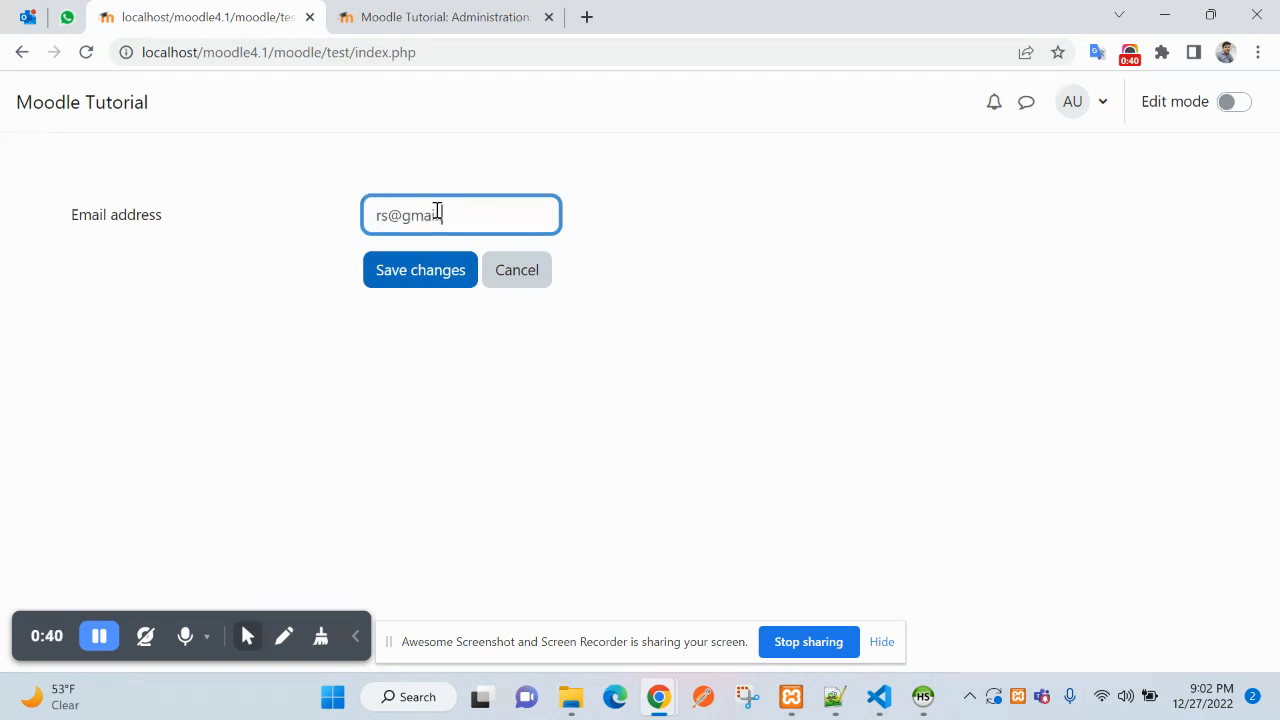
left_click(420, 270)
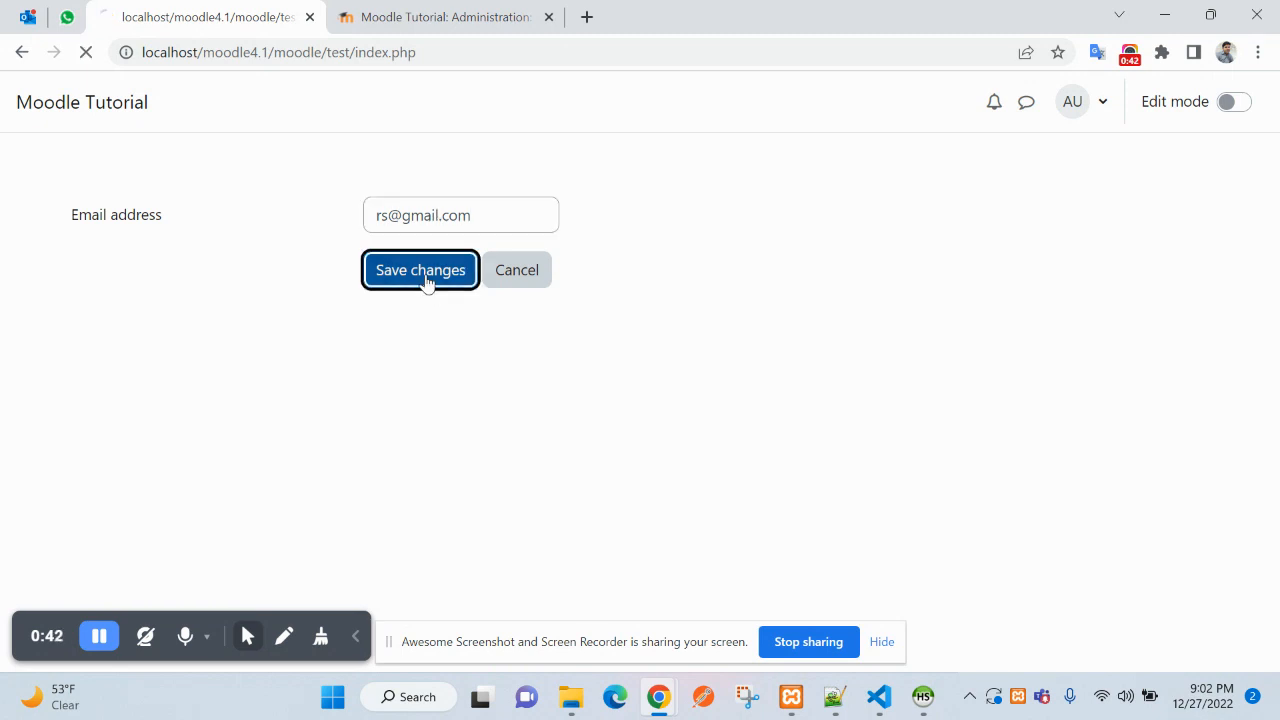
left_click(420, 269)
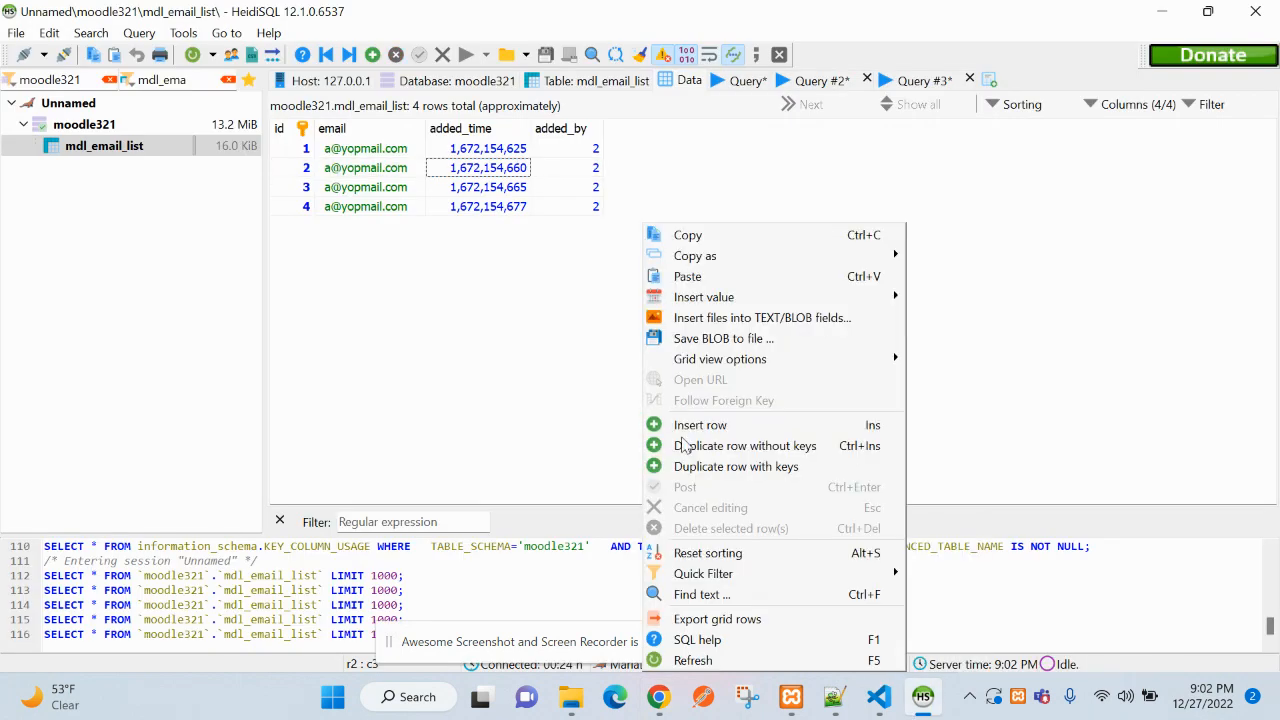
left_click(700, 424)
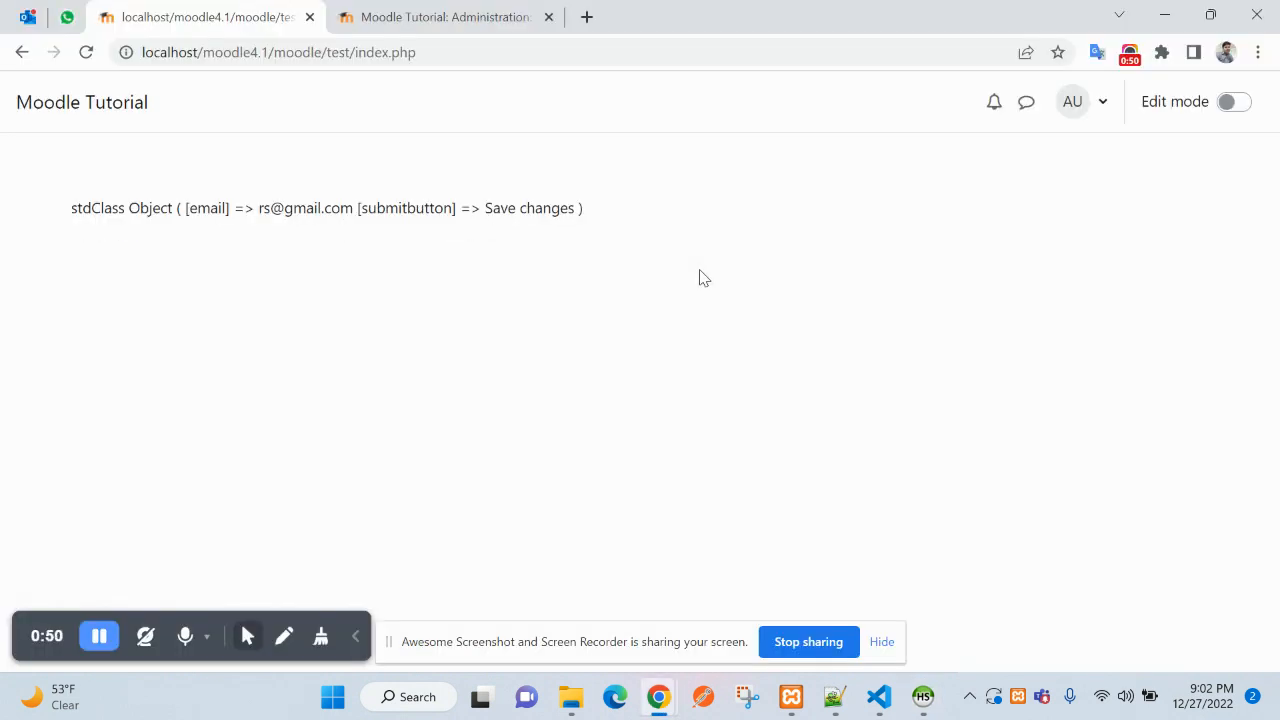
mouse_move(825, 283)
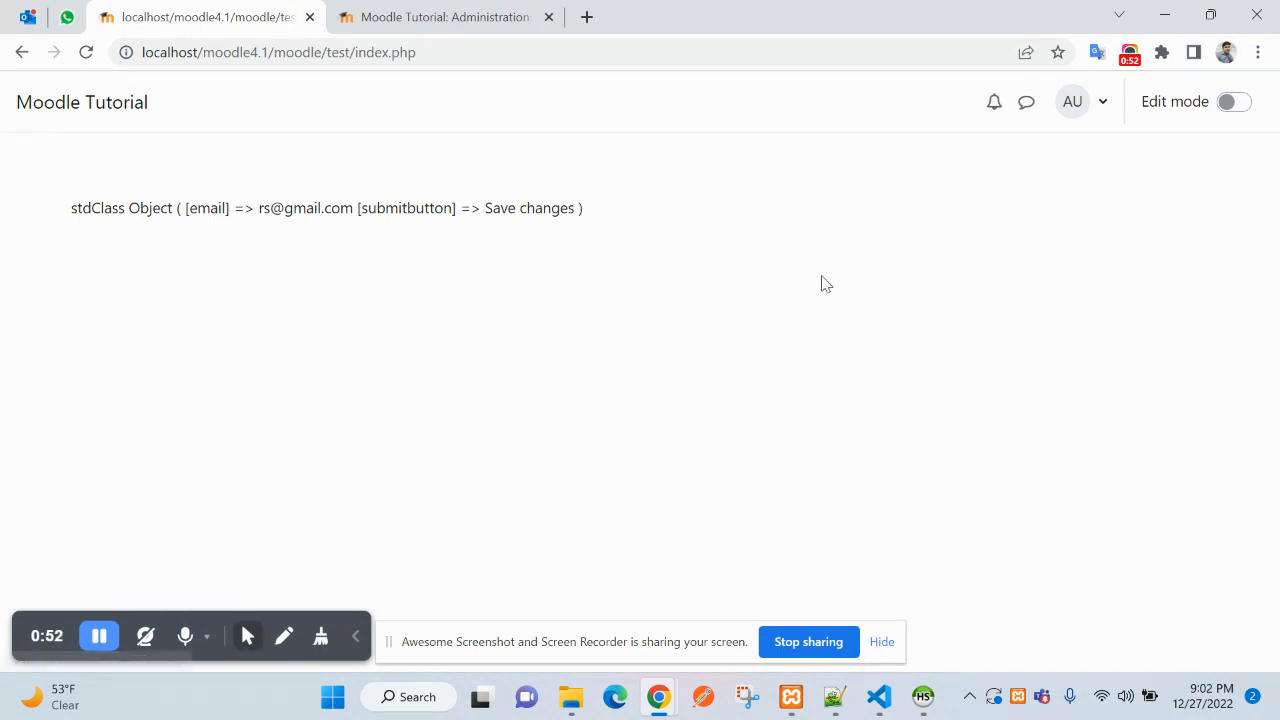
mouse_move(557, 370)
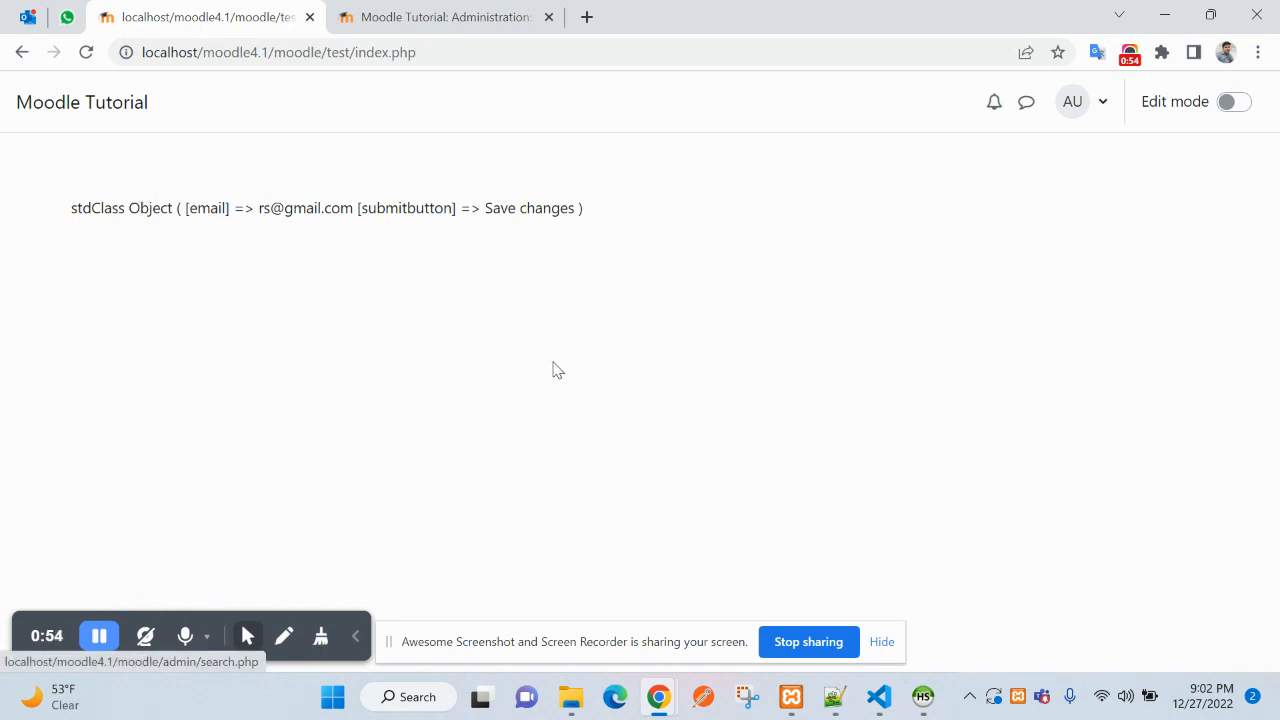
mouse_move(699, 395)
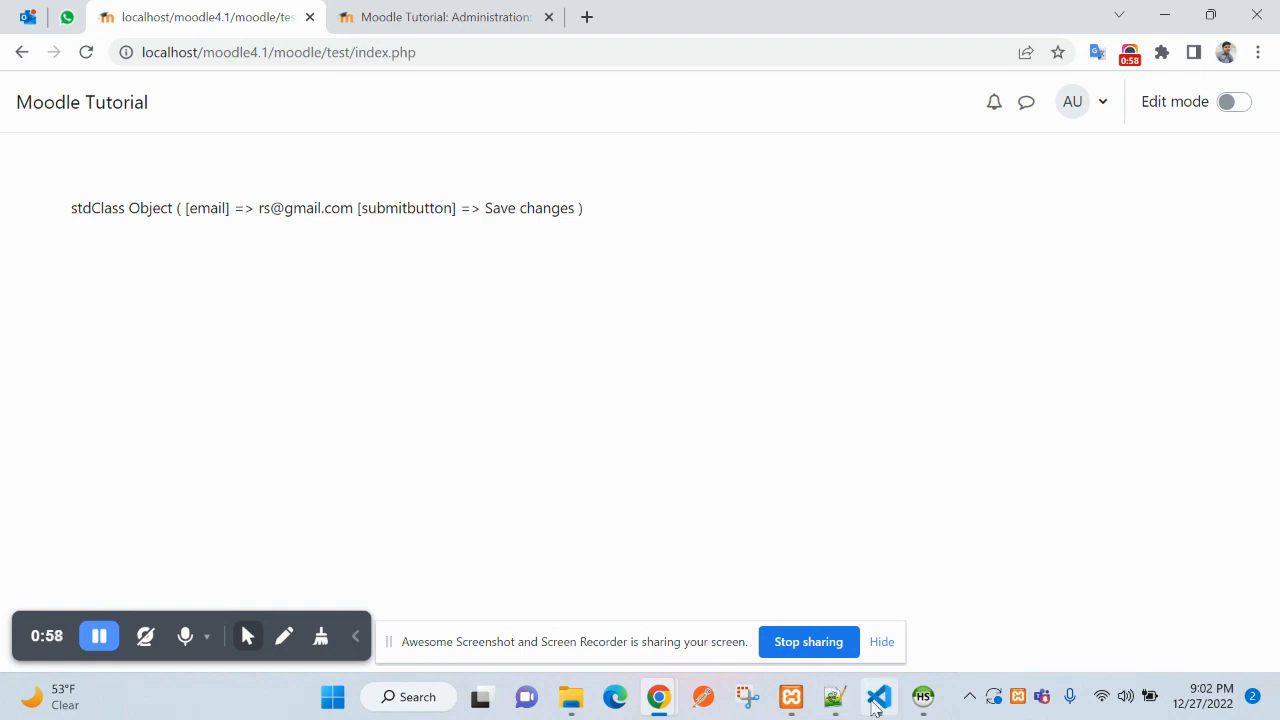
- Copy calendar.php's redirect line with the changessaved success notification into index.php
left_click(877, 697)
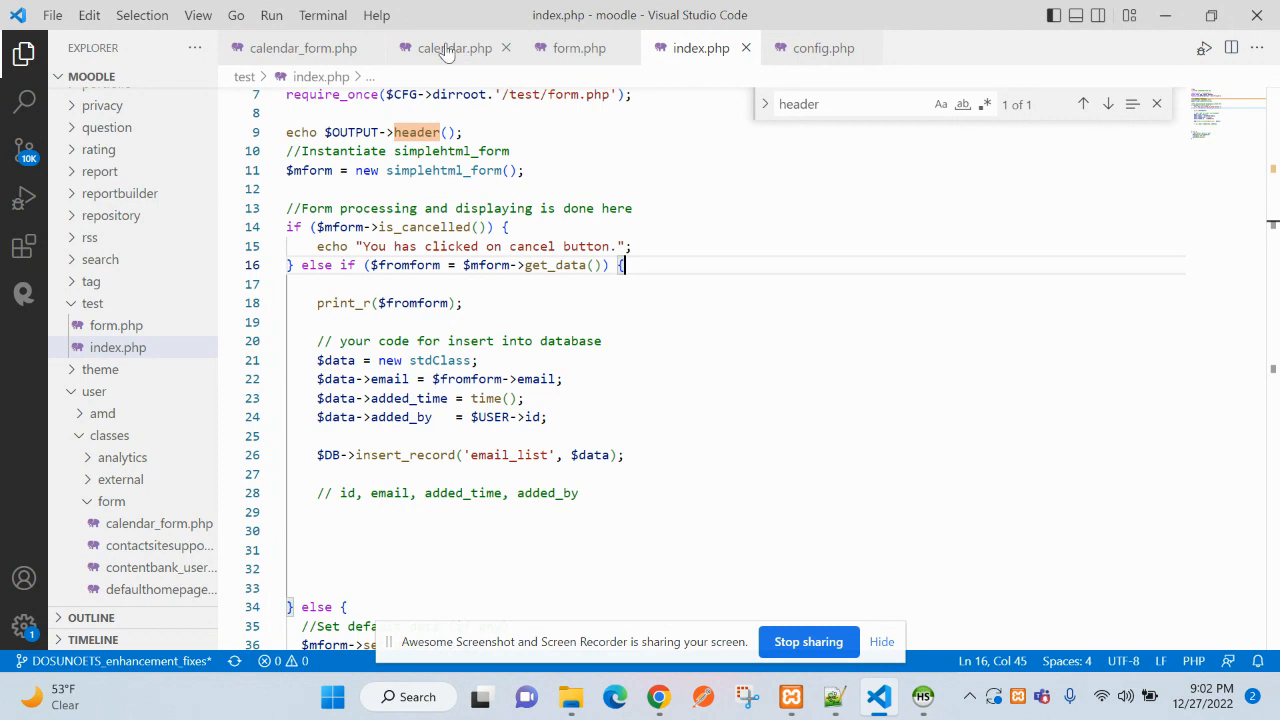
left_click(452, 48)
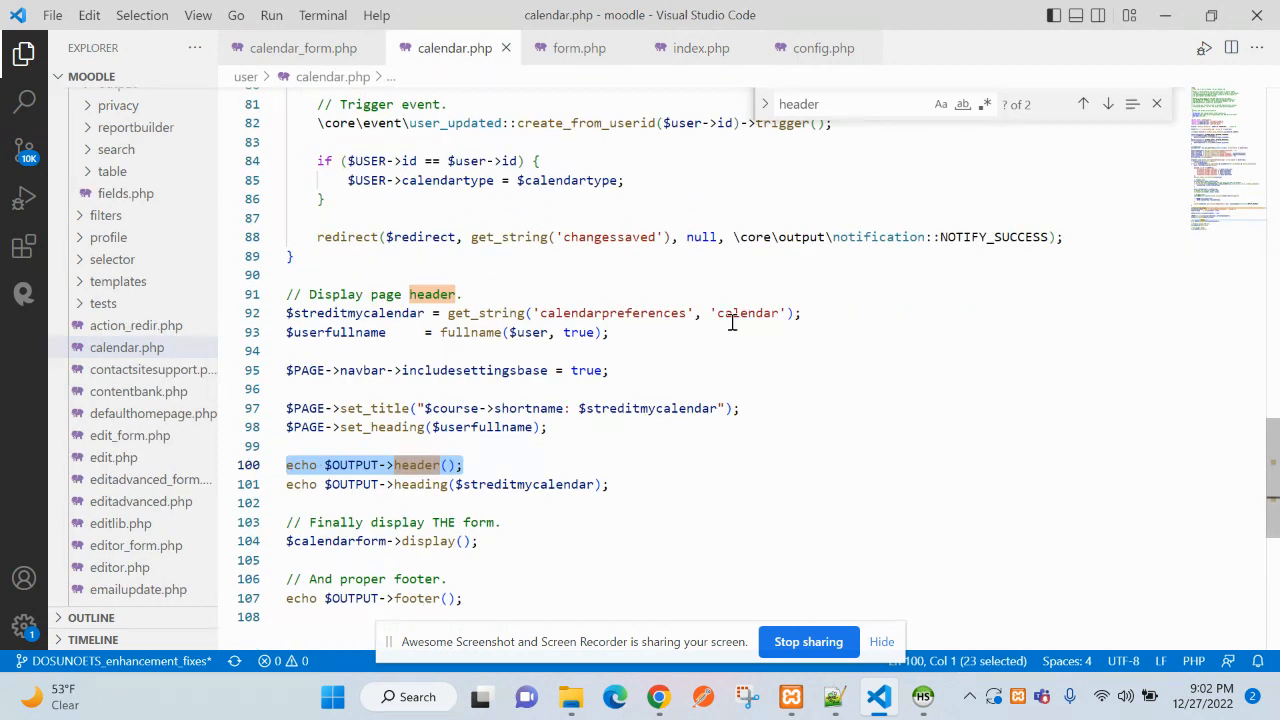
left_click(1065, 237)
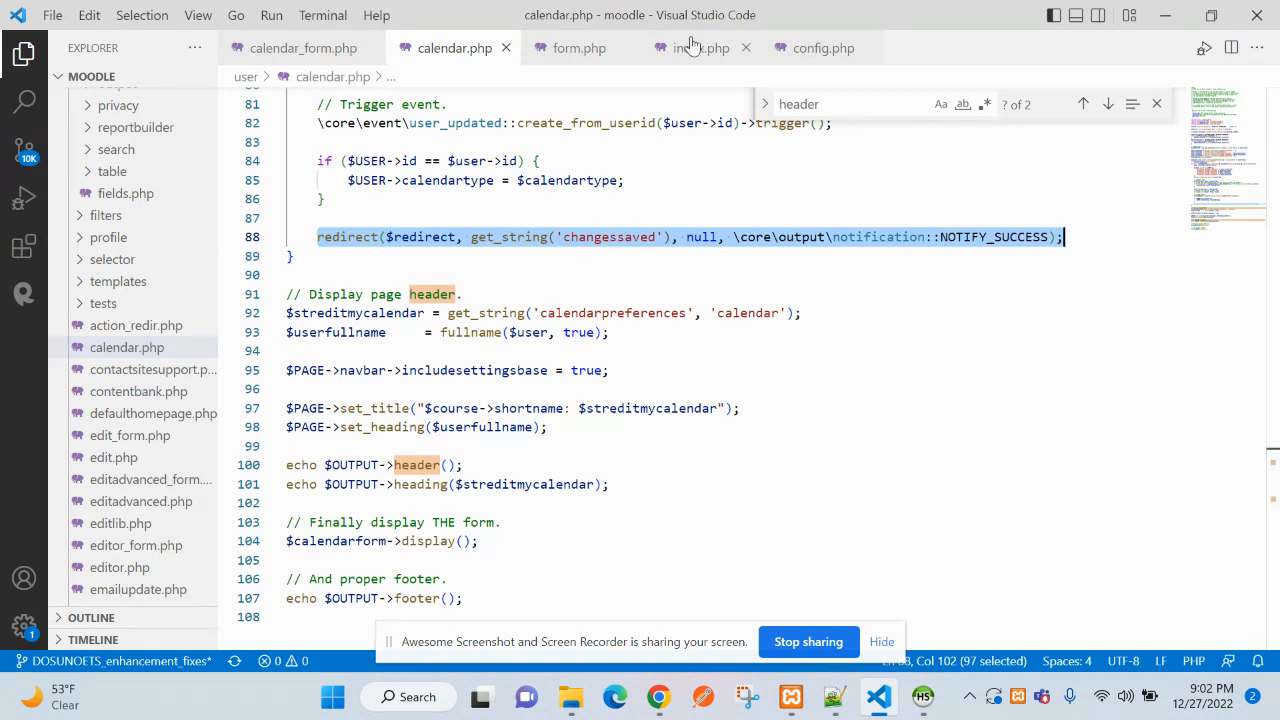
mouse_move(565, 47)
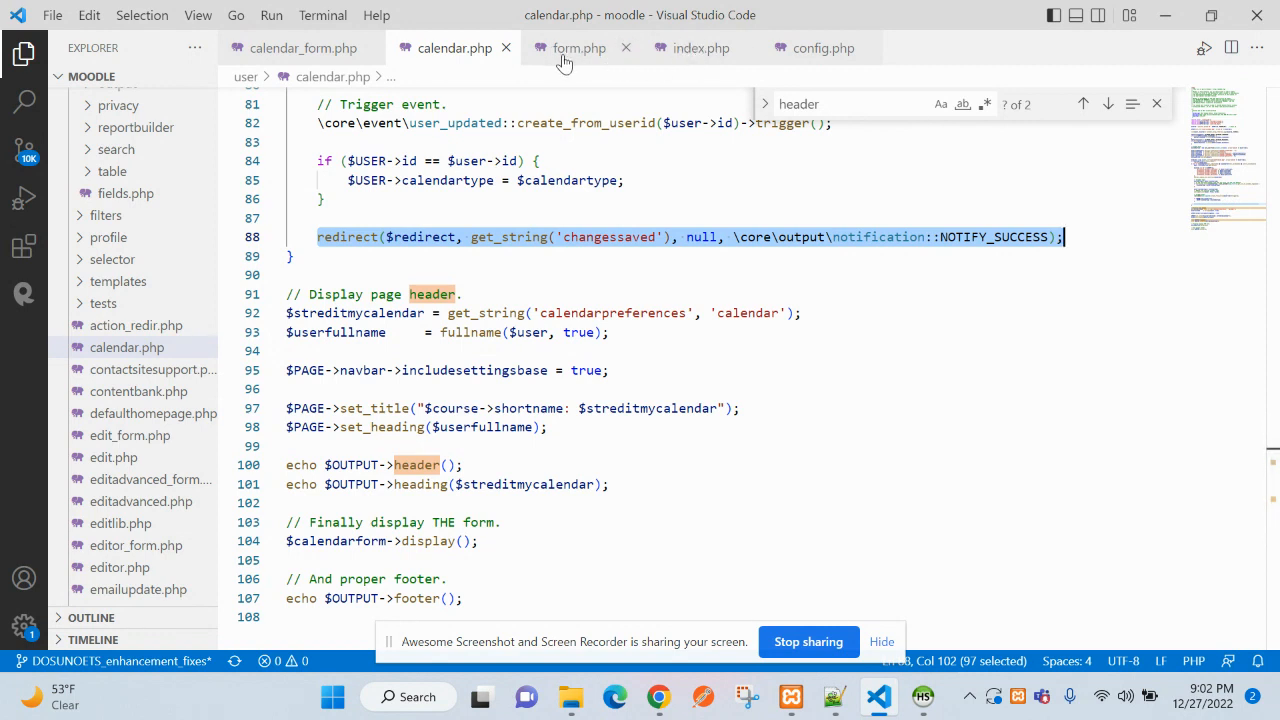
mouse_move(691, 48)
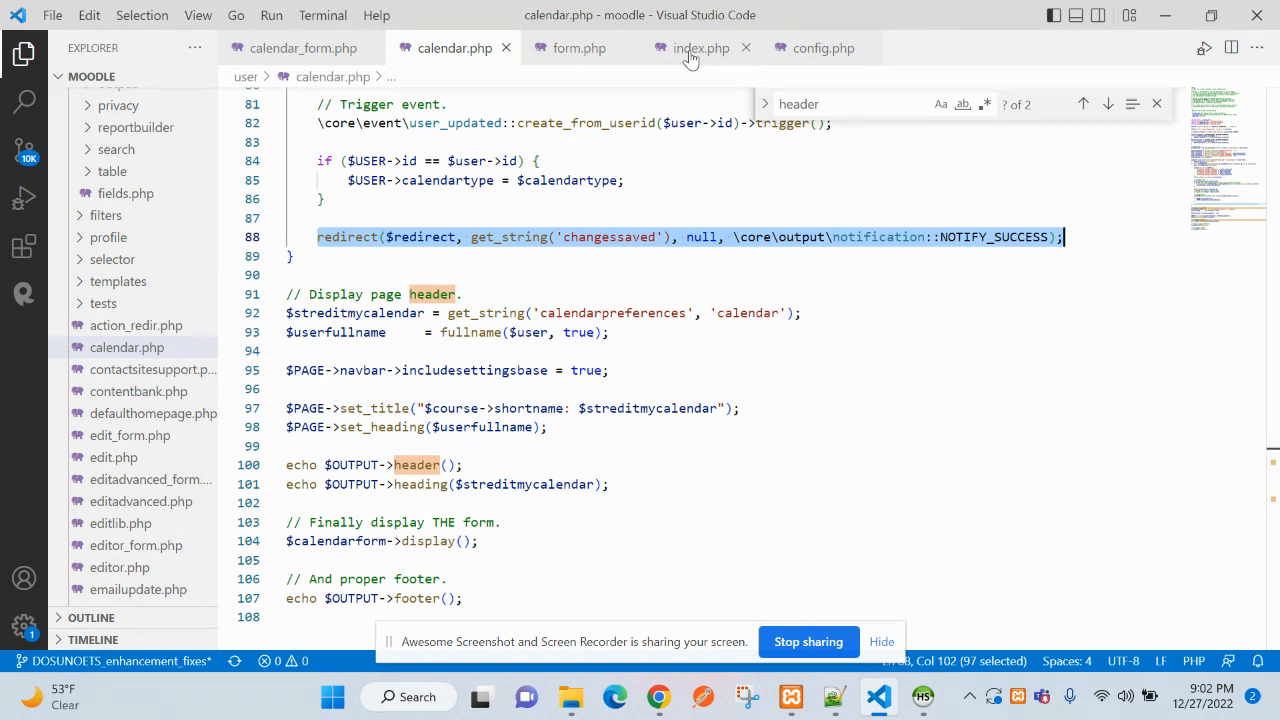
left_click(701, 47)
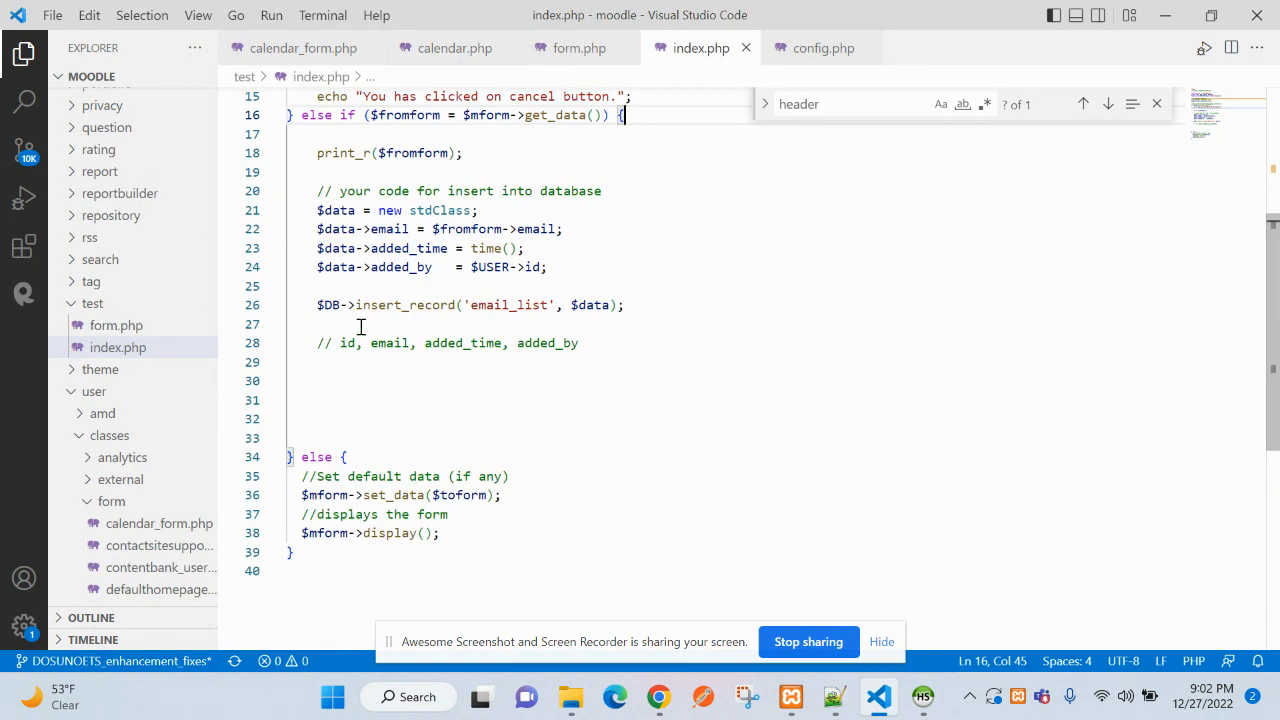
type("redirect($redirect, get_string('changessaved'), null, \\core\\output\\notification::NOTIFY_SUCCESS);")
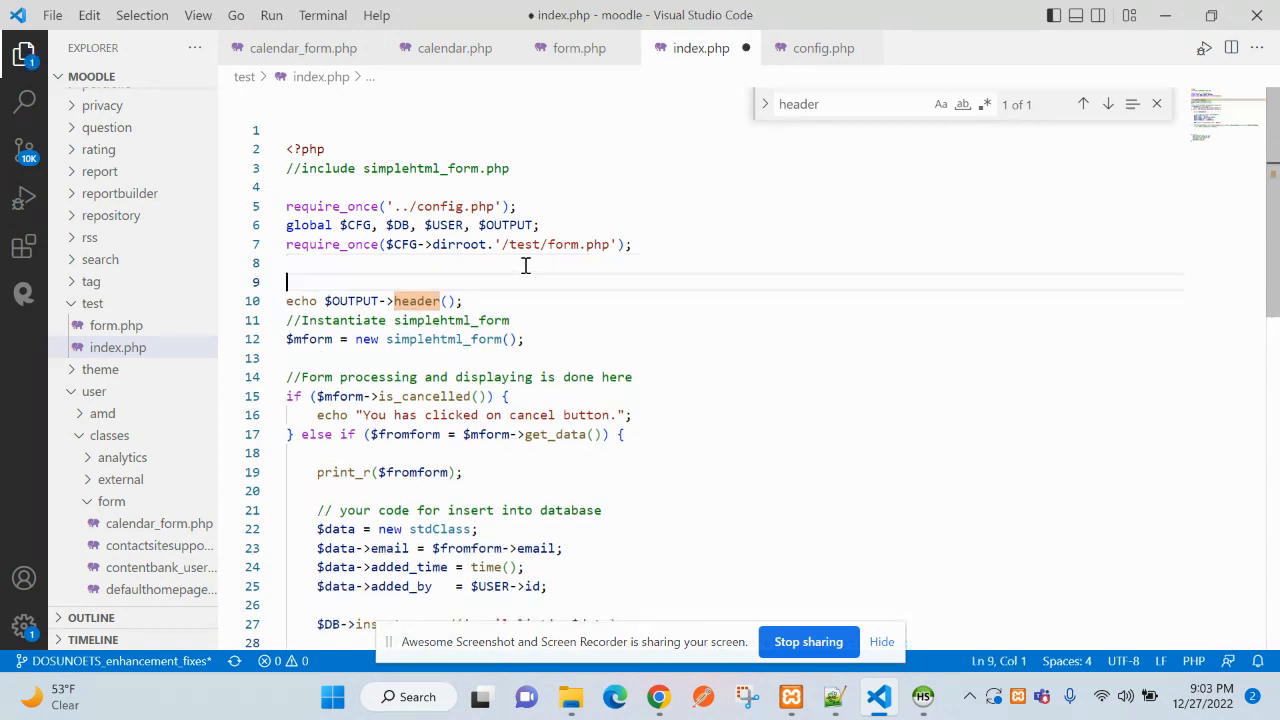
- Begin defining the redirect target in index.php by typing '$redirect ='
type("$redirect =")
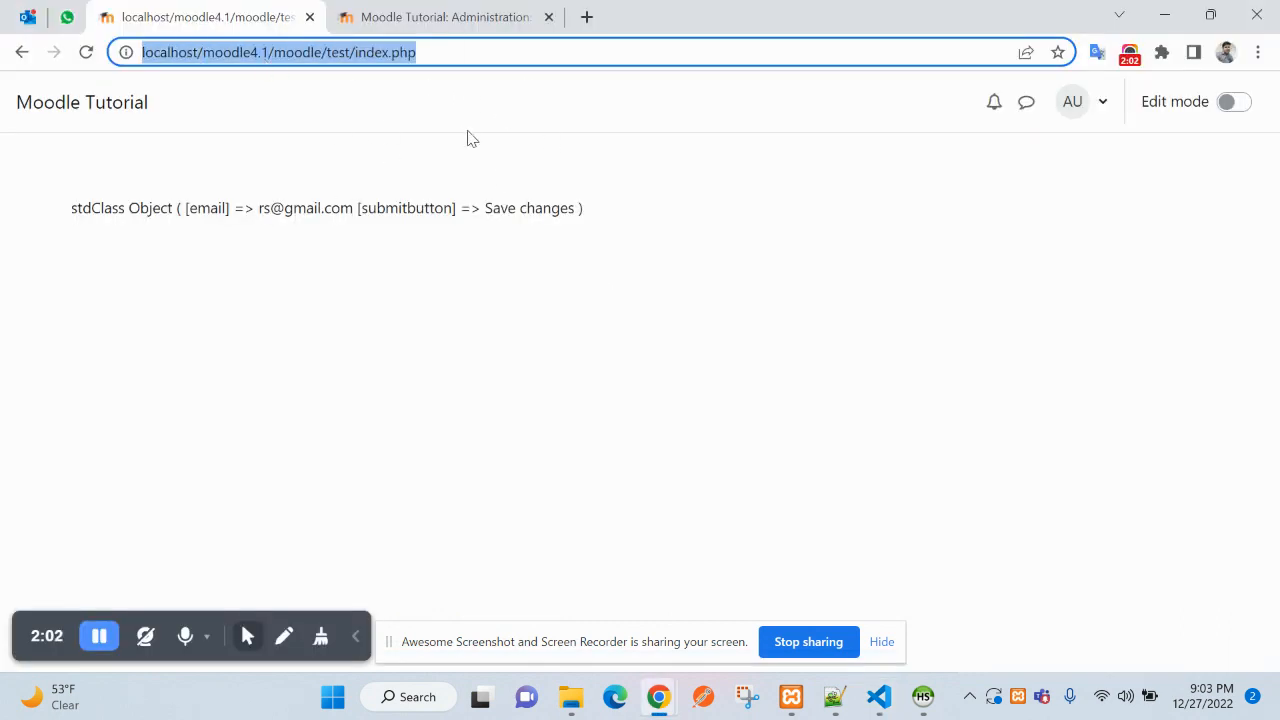
- Comment out print_r and change the redirect message to 'Record have been added successfully.'
left_click(878, 697)
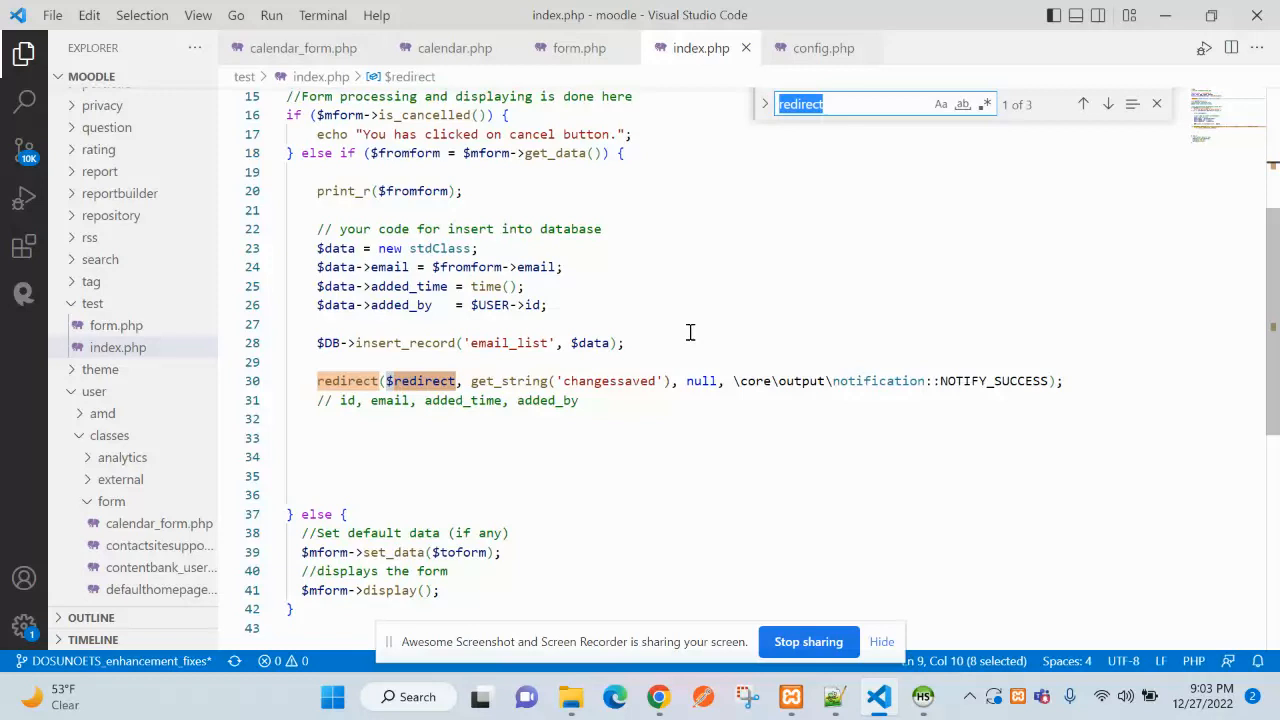
left_click(467, 191)
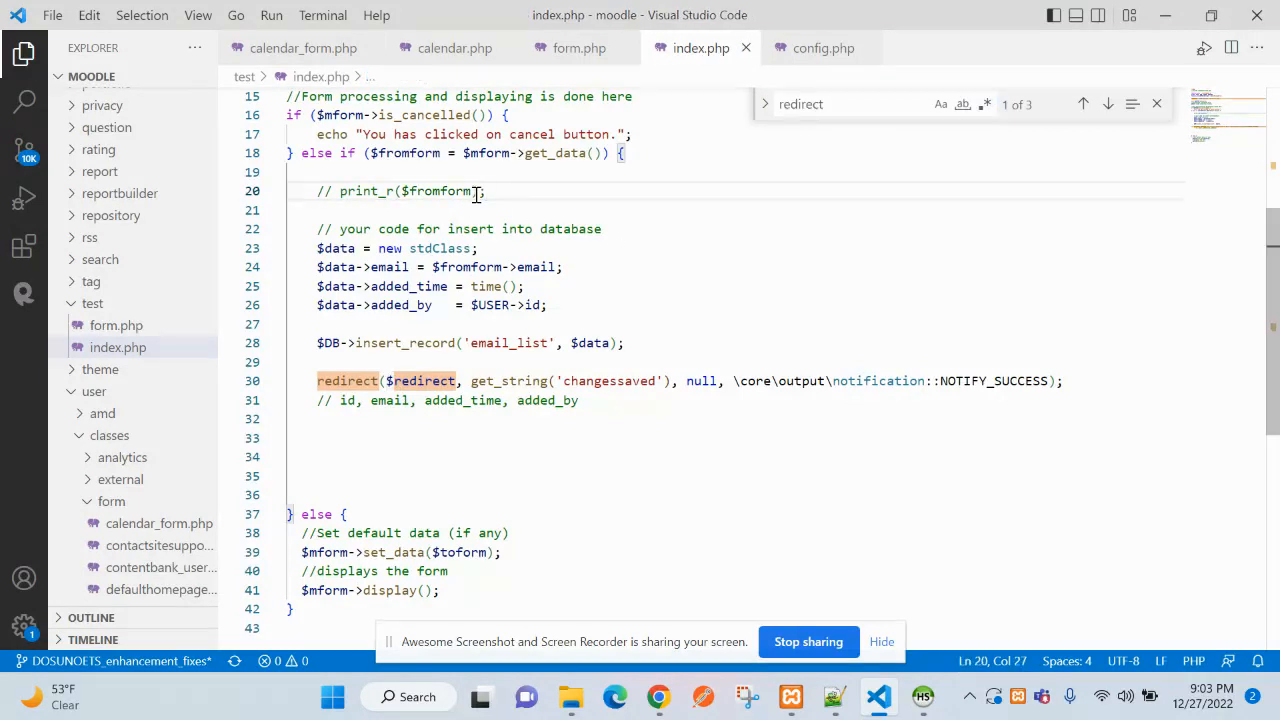
left_click(400, 381)
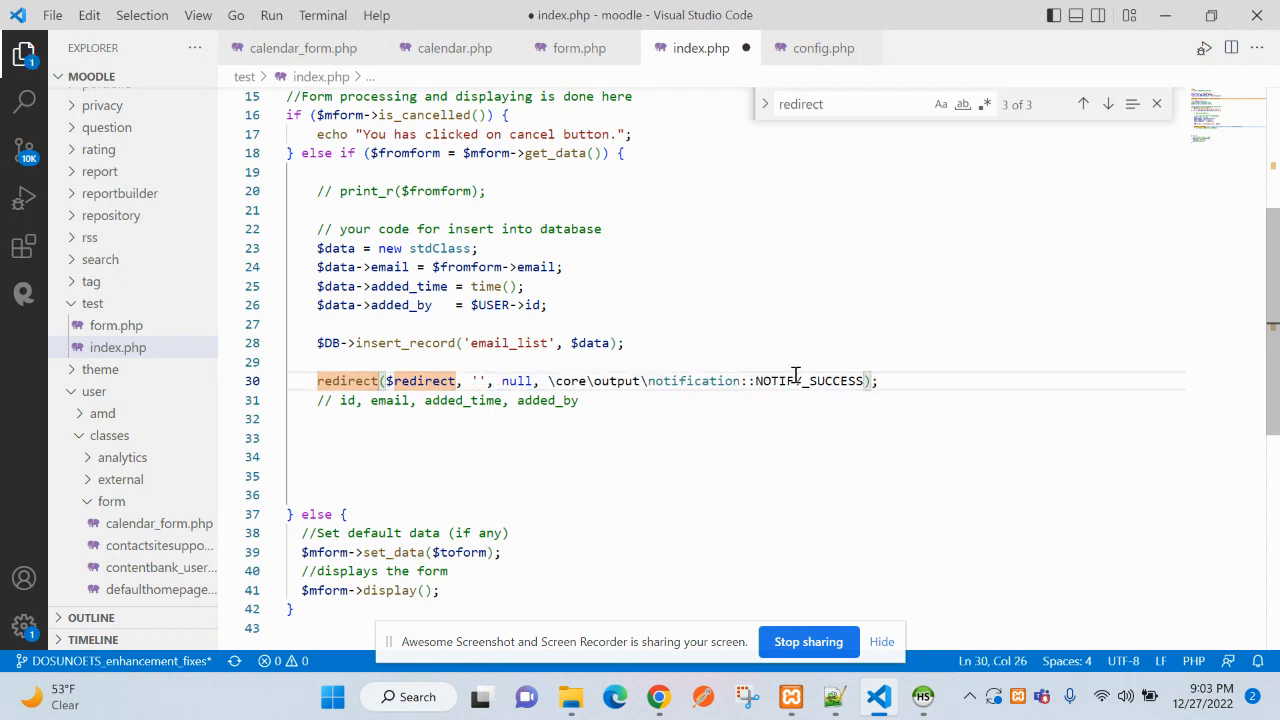
type("Record have been added successfully.")
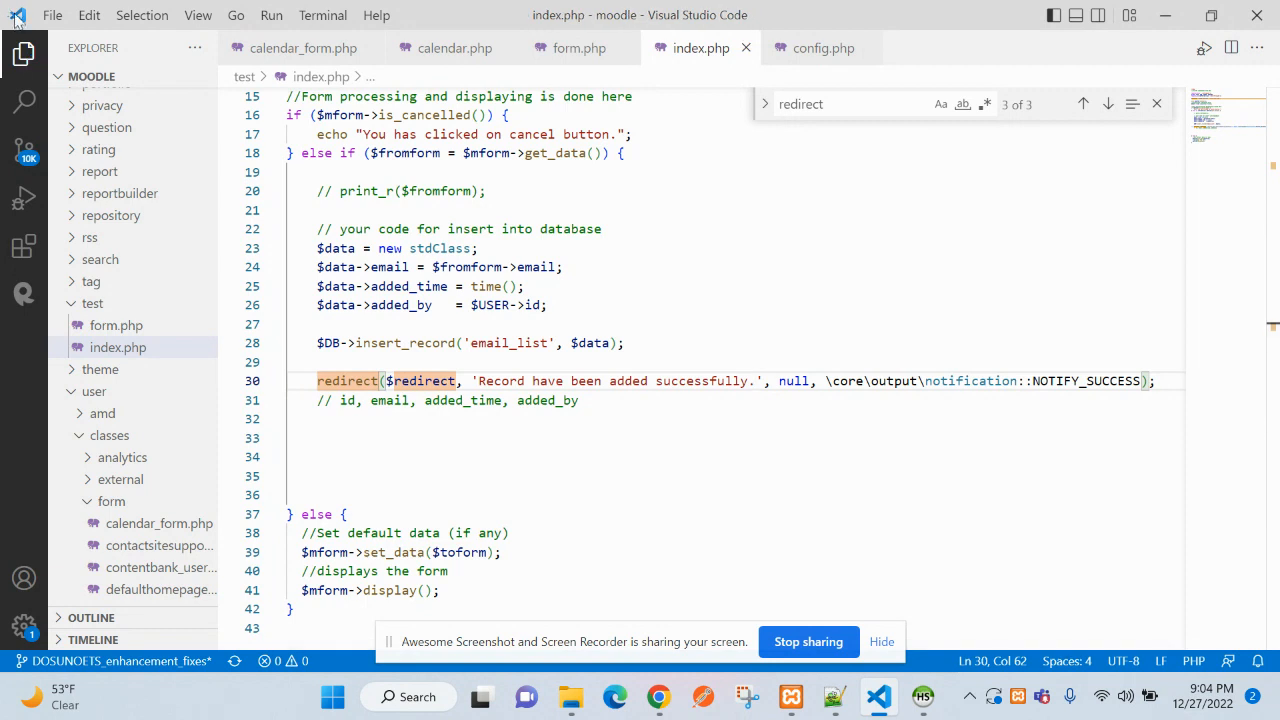
left_click_drag(826, 381, 948, 381)
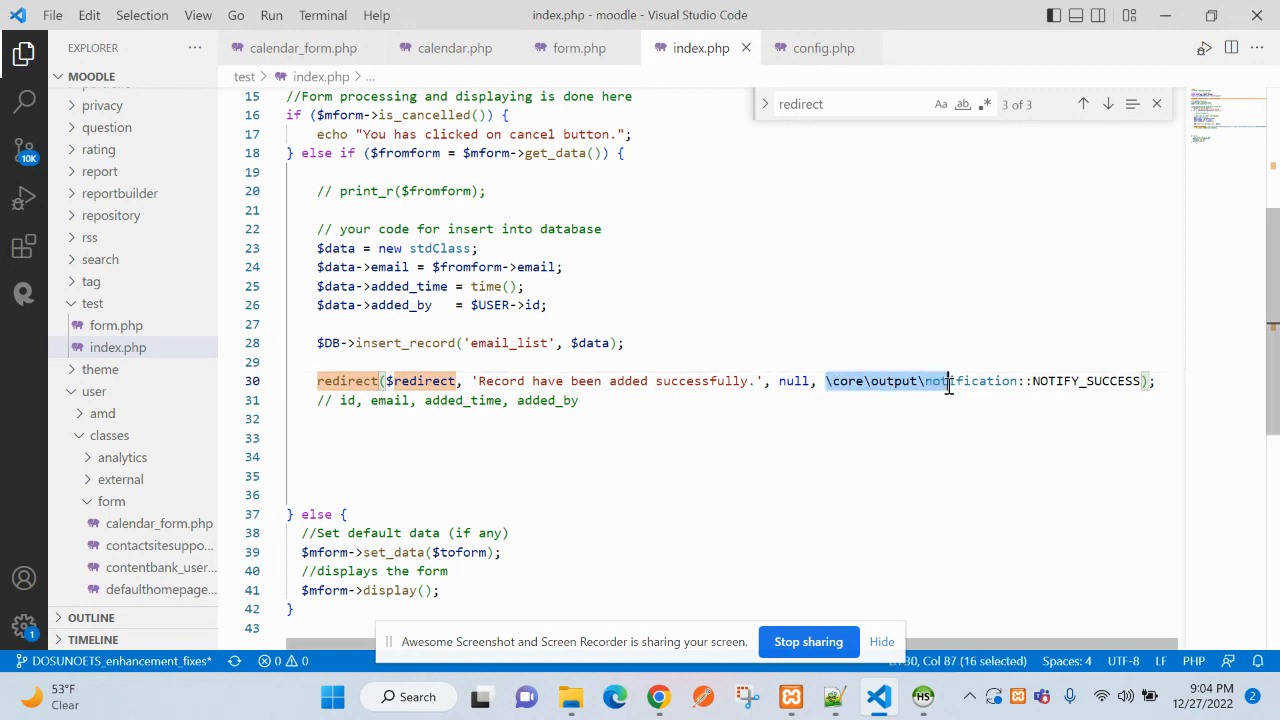
left_click(1075, 381)
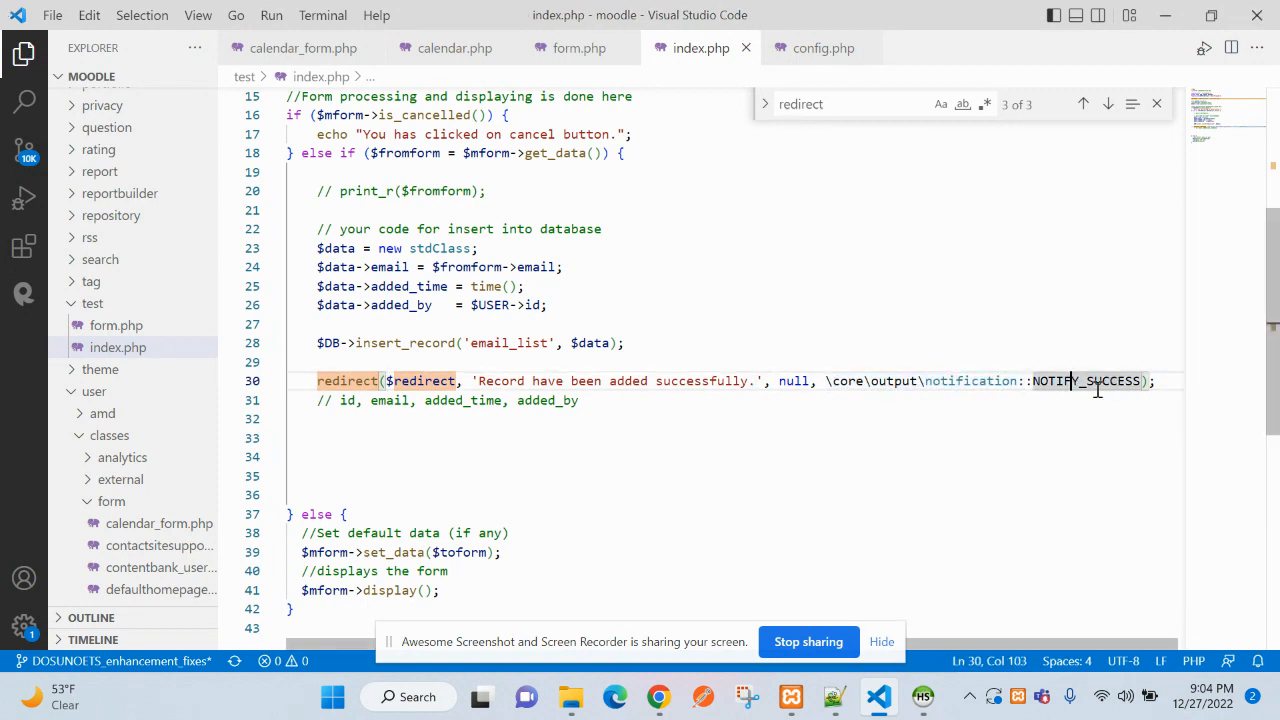
- Inspect notification.php's NOTIFY_SUCCESS, WARNING, INFO and ERROR constants, then return to index.php
double_click(1085, 381)
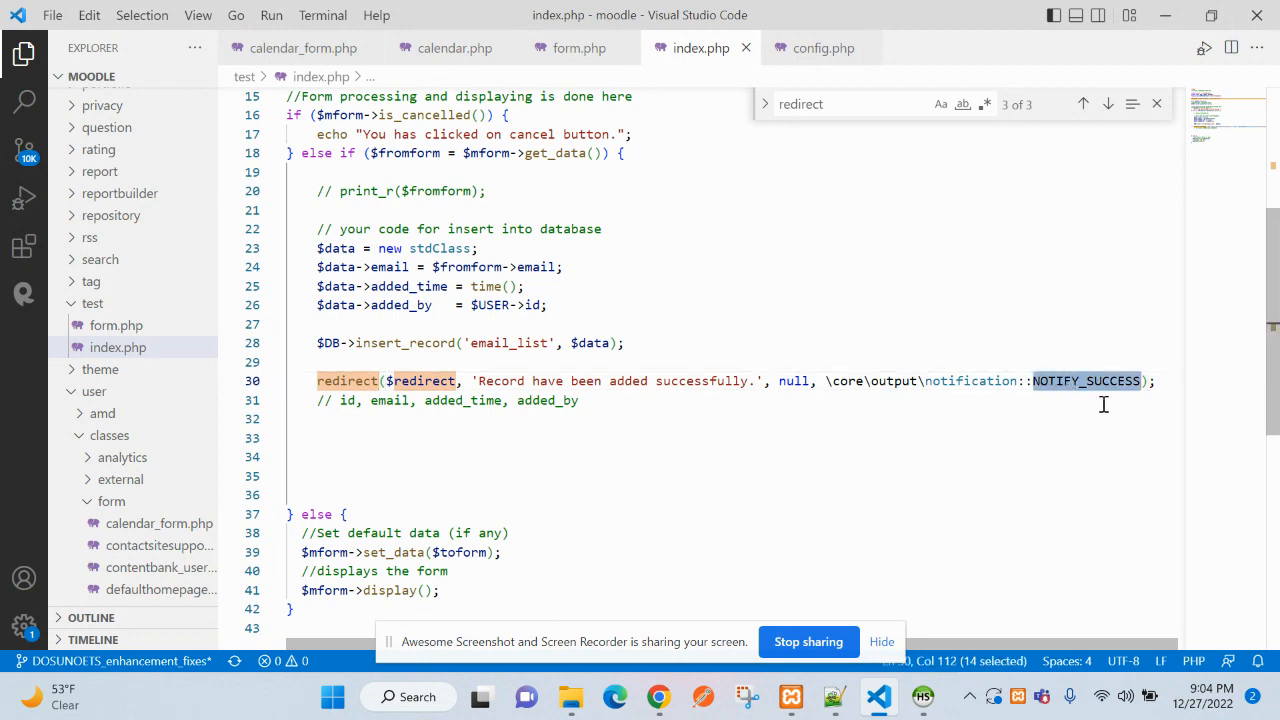
mouse_move(843, 388)
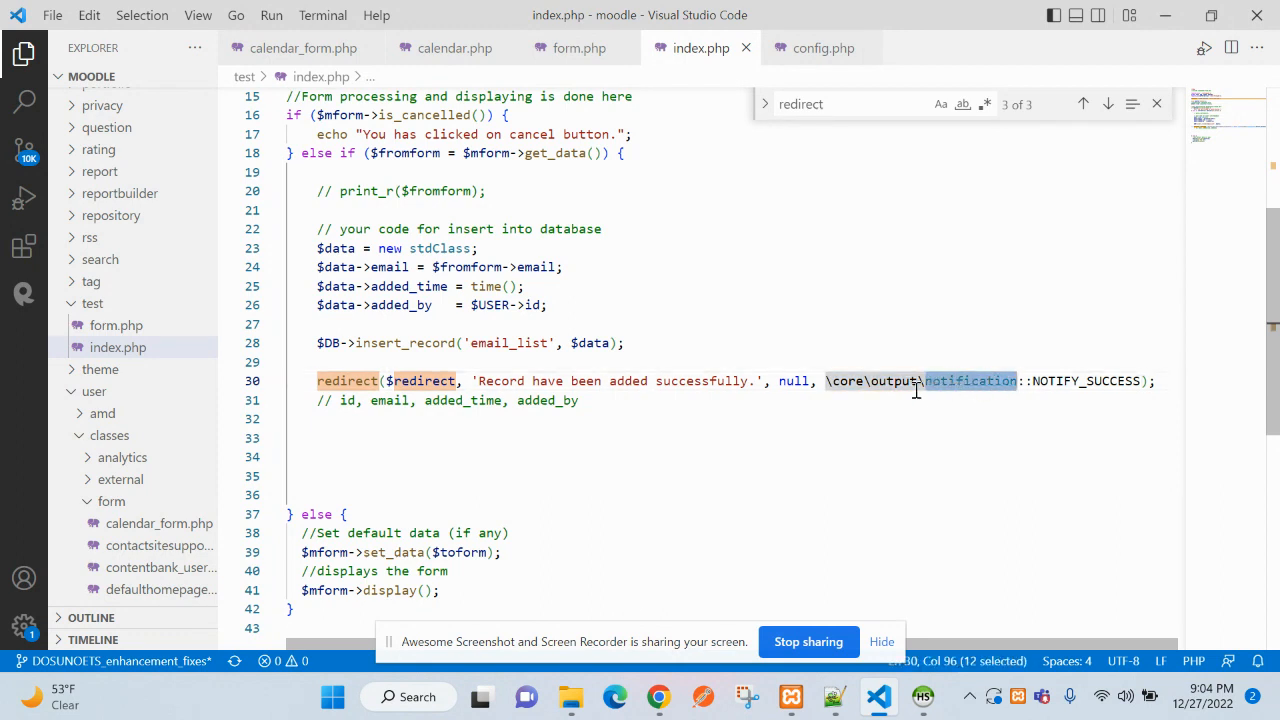
double_click(1085, 381)
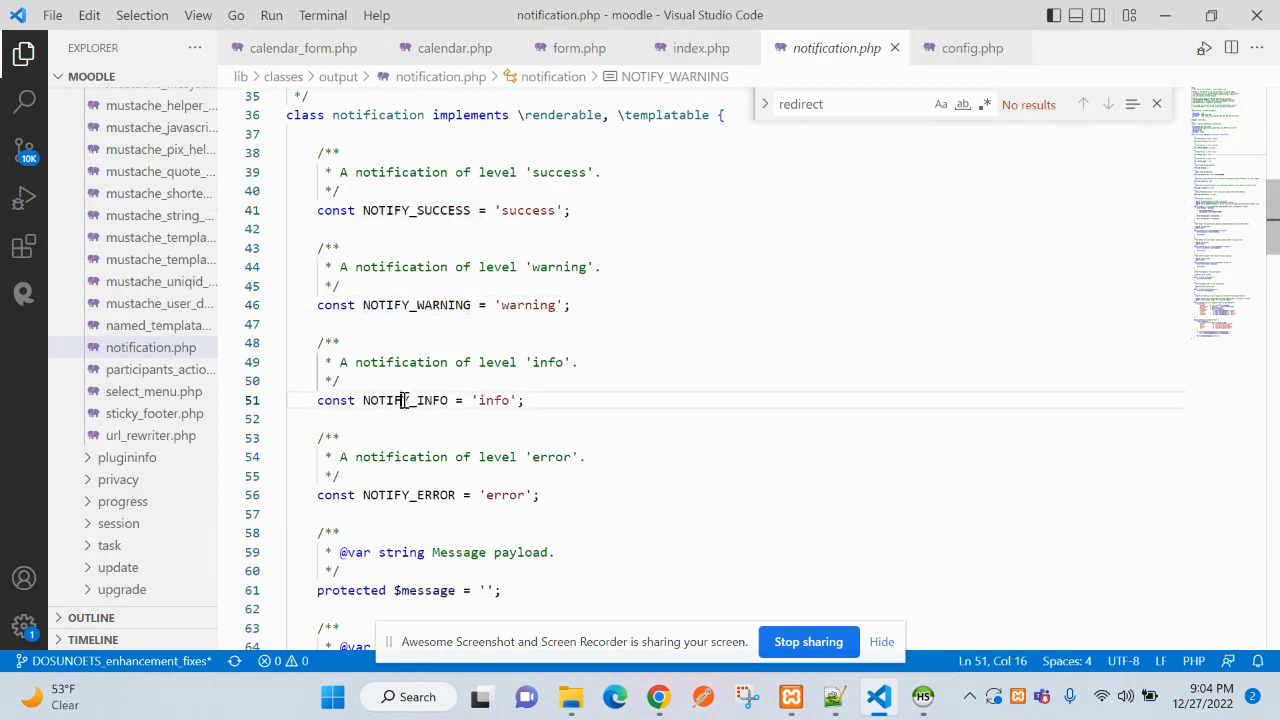
double_click(408, 494)
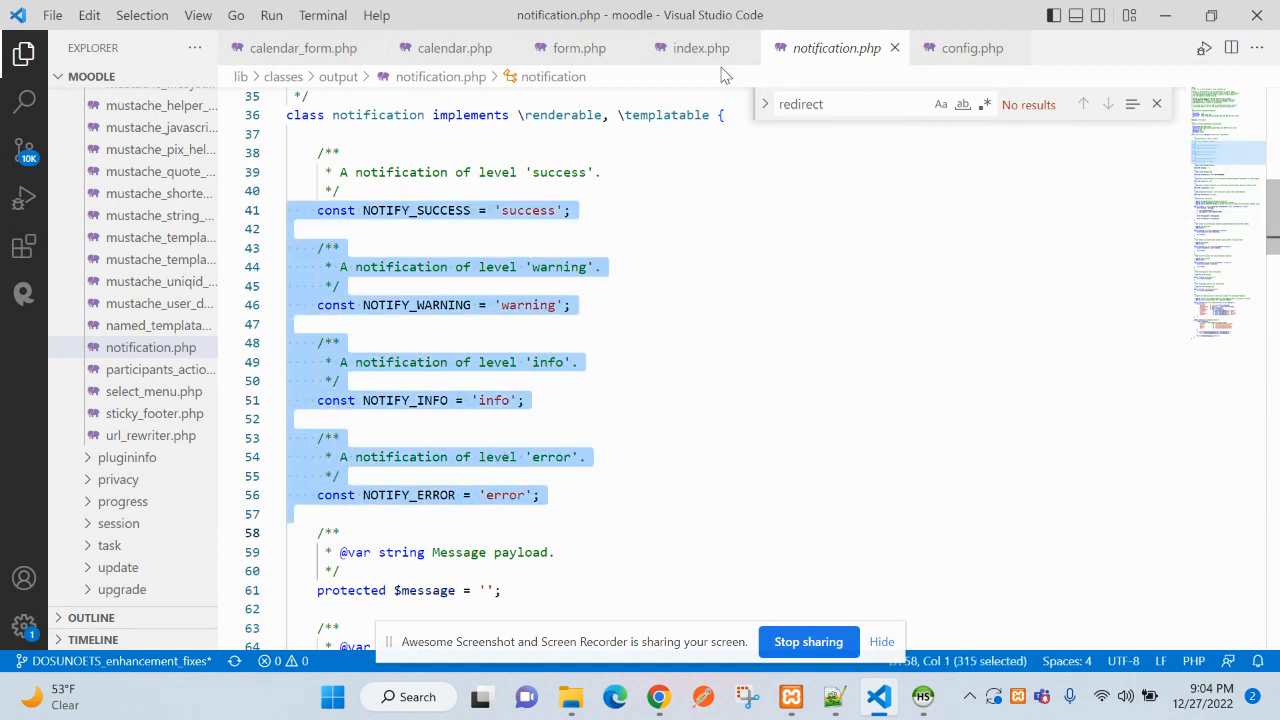
left_click(701, 47)
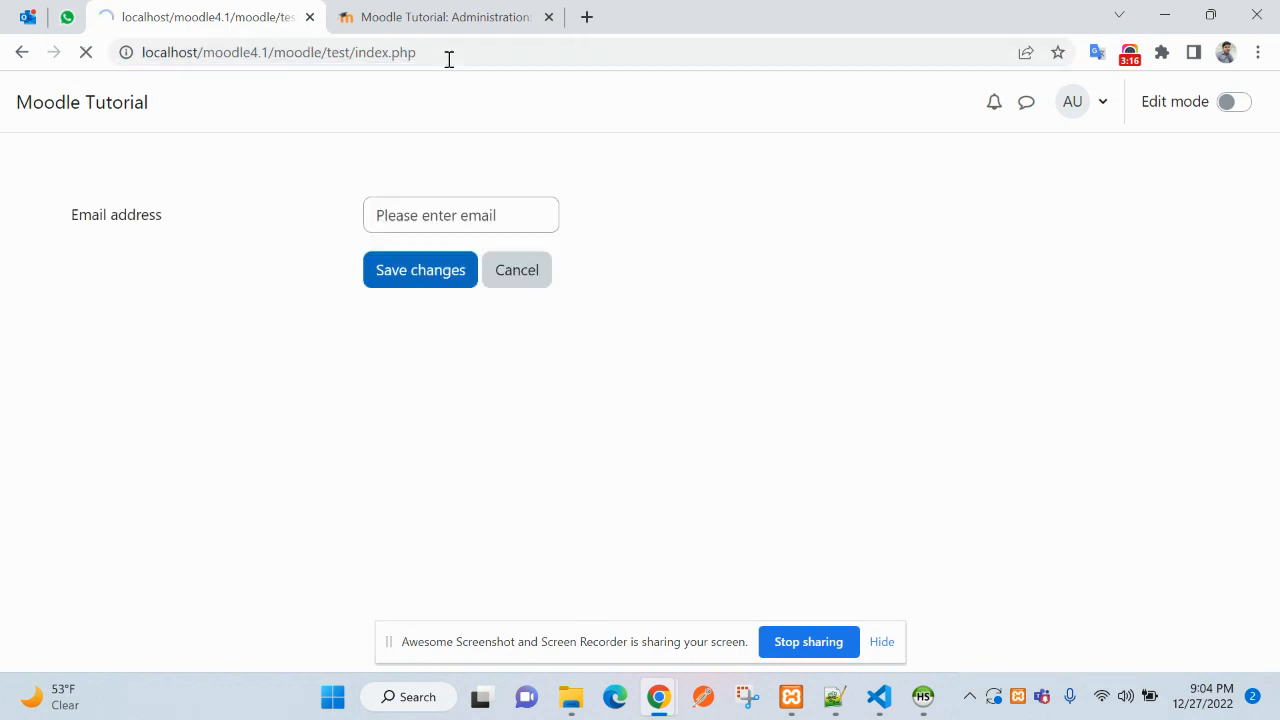
left_click(460, 214)
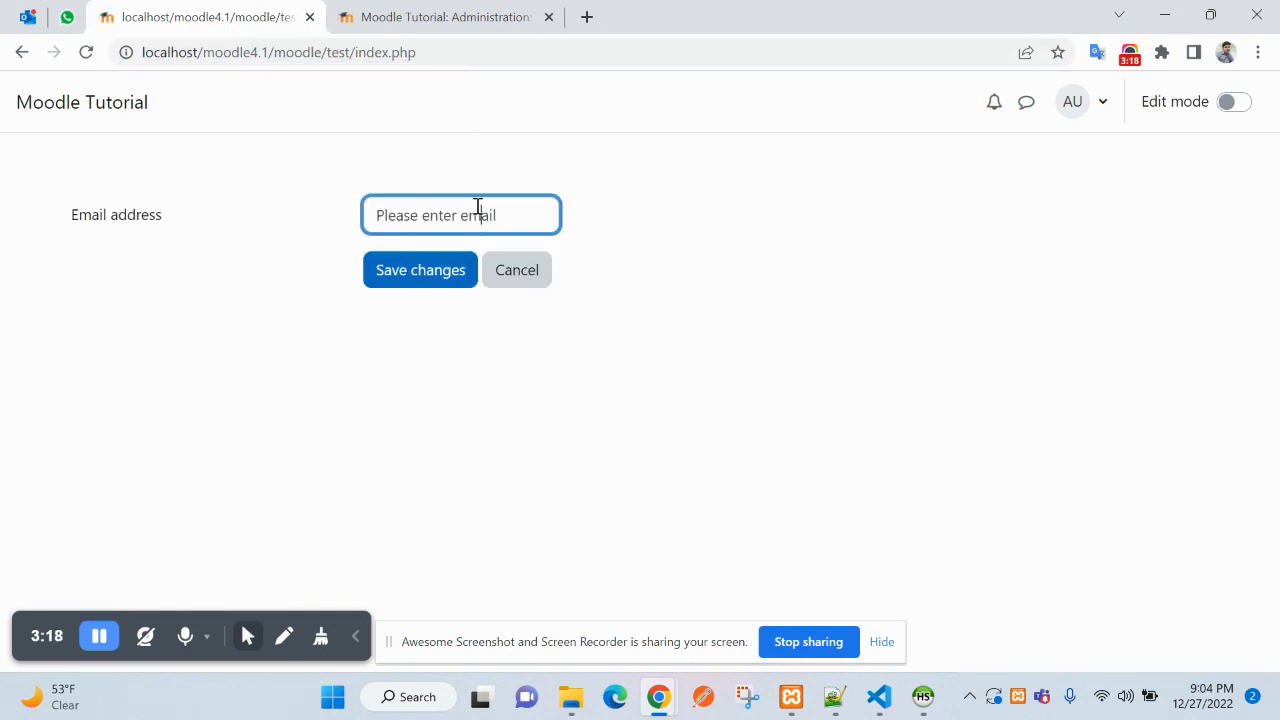
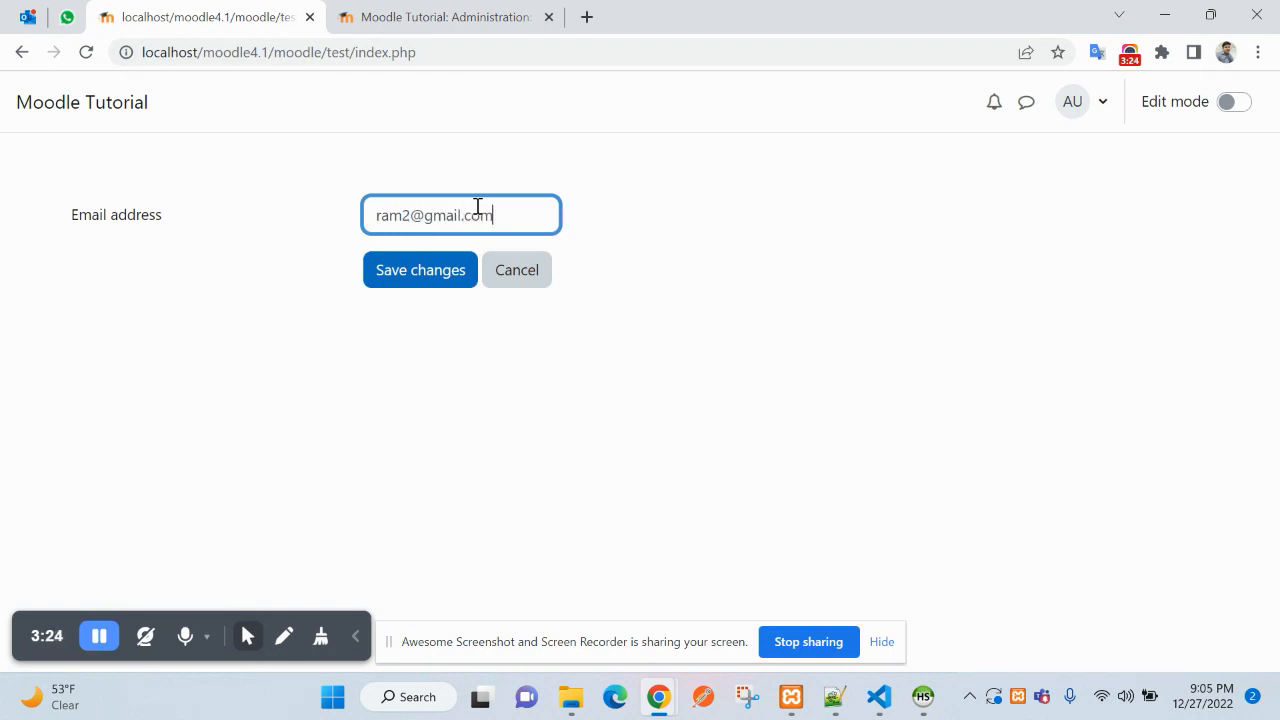
left_click(420, 269)
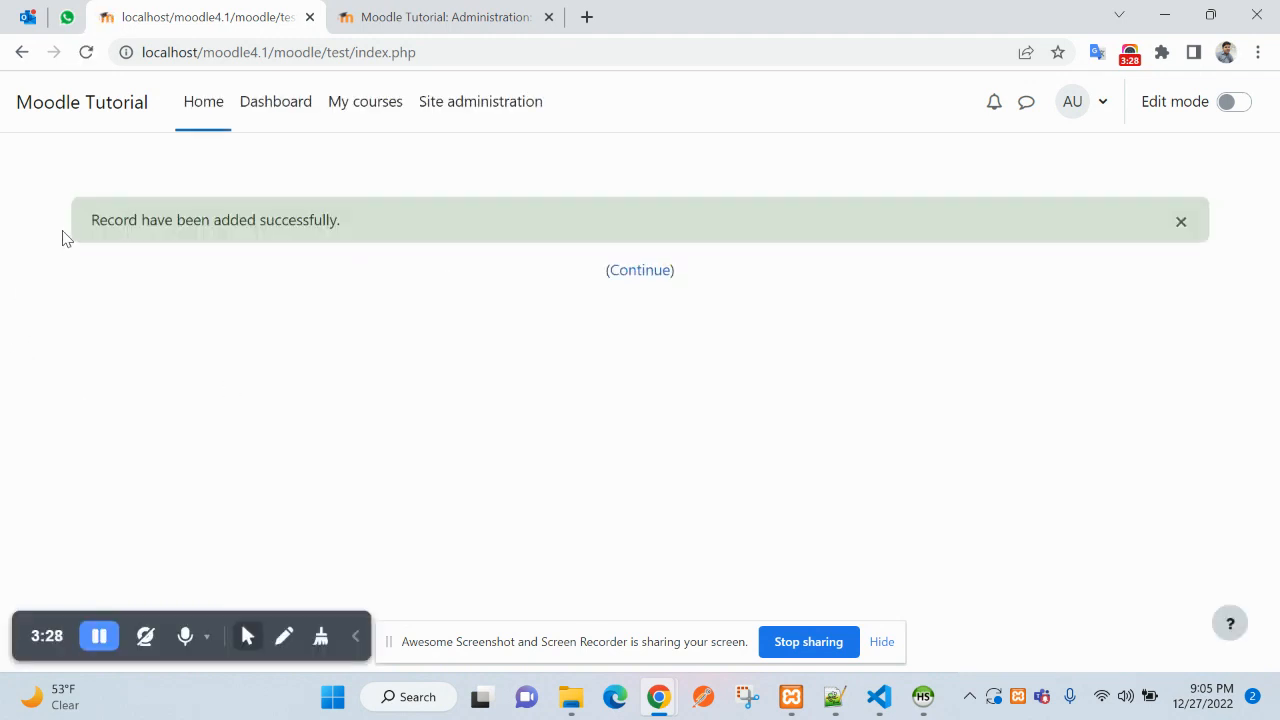
left_click(639, 270)
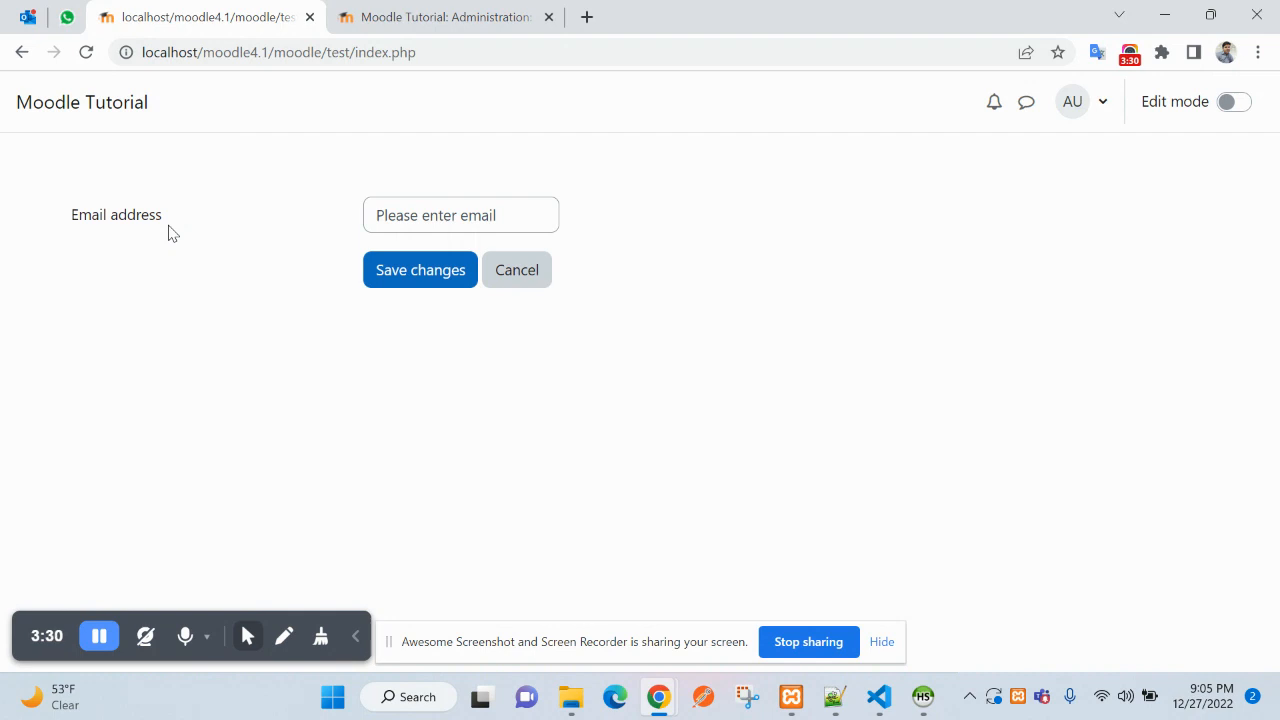
mouse_move(454, 426)
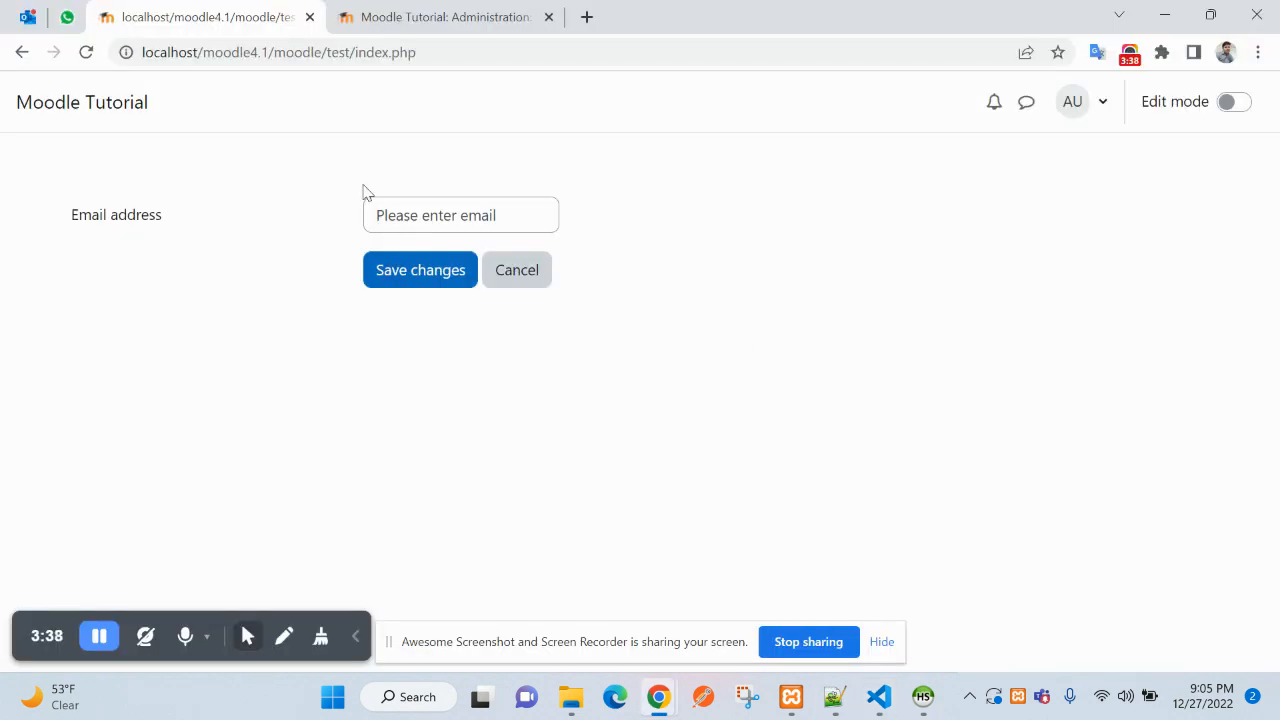
mouse_move(525, 183)
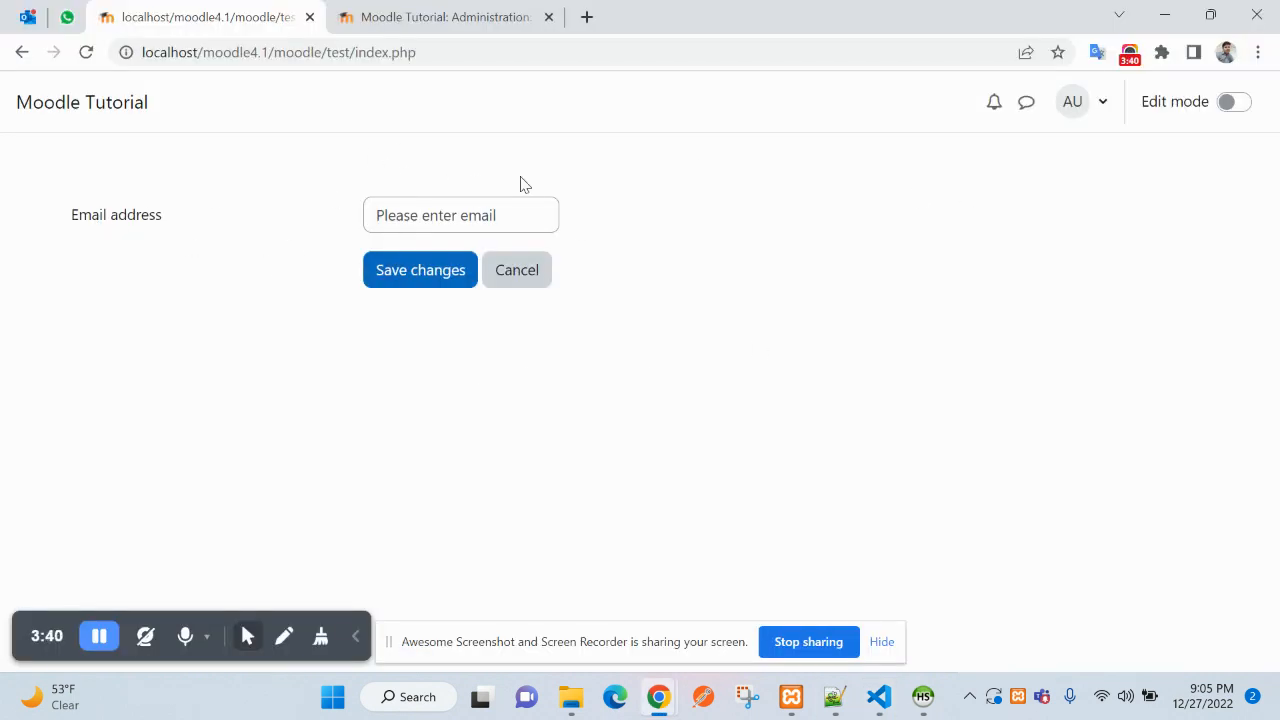
left_click(877, 697)
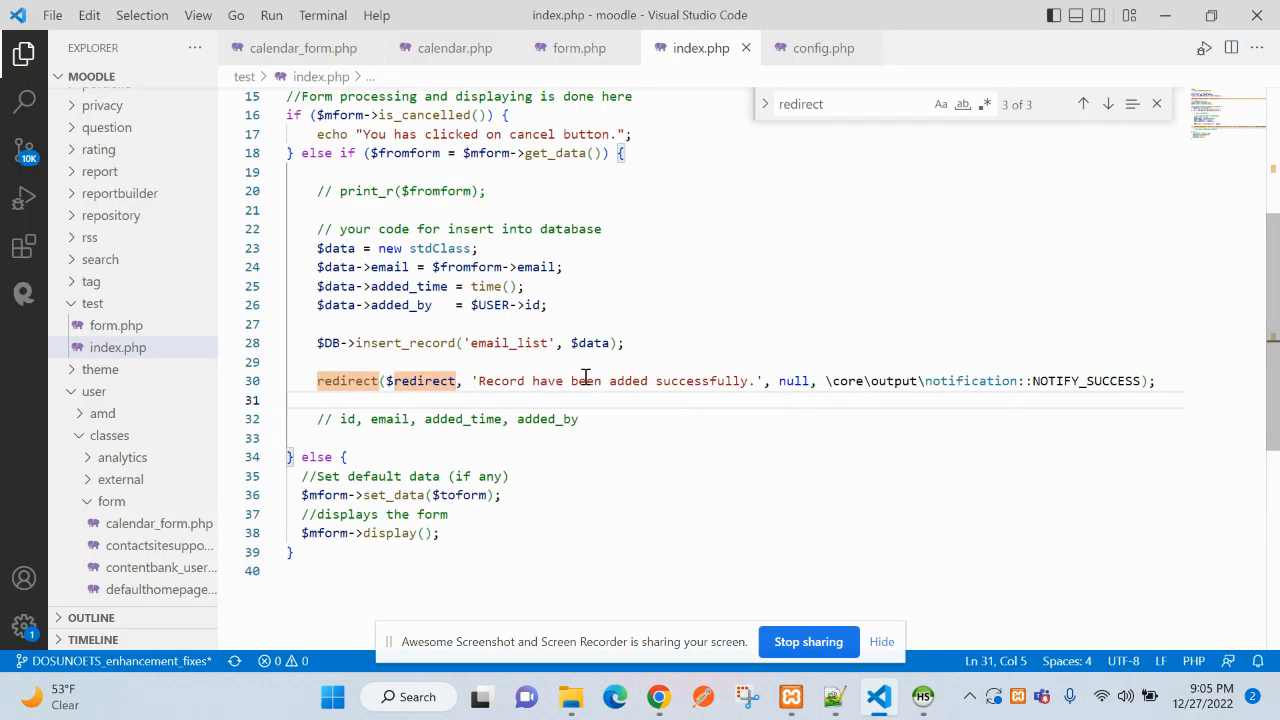
scroll("down", 3)
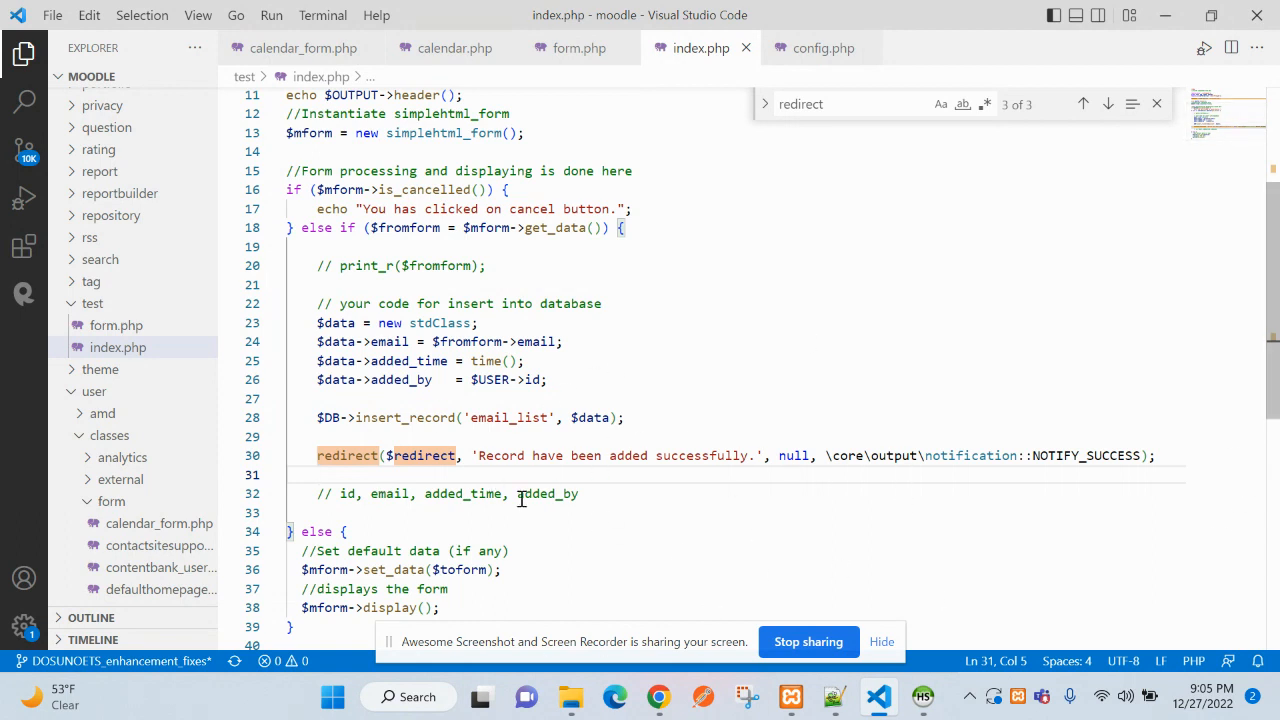
double_click(501, 455)
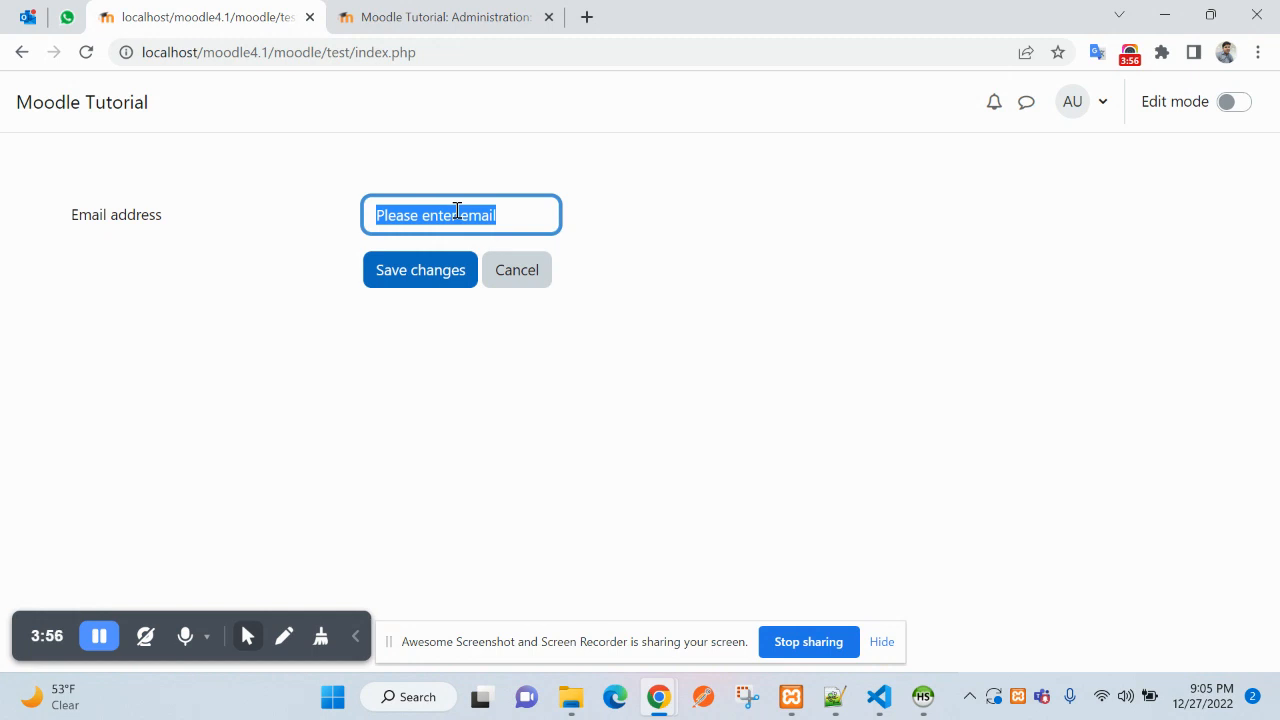
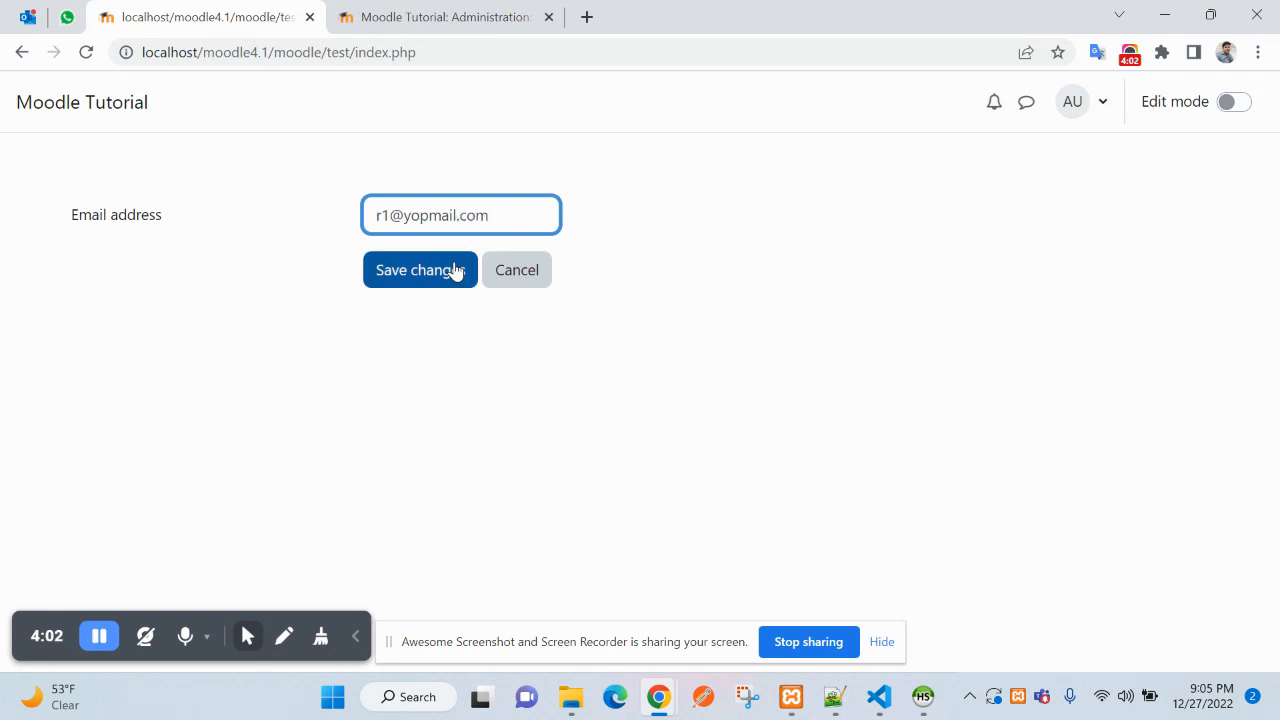
left_click(420, 269)
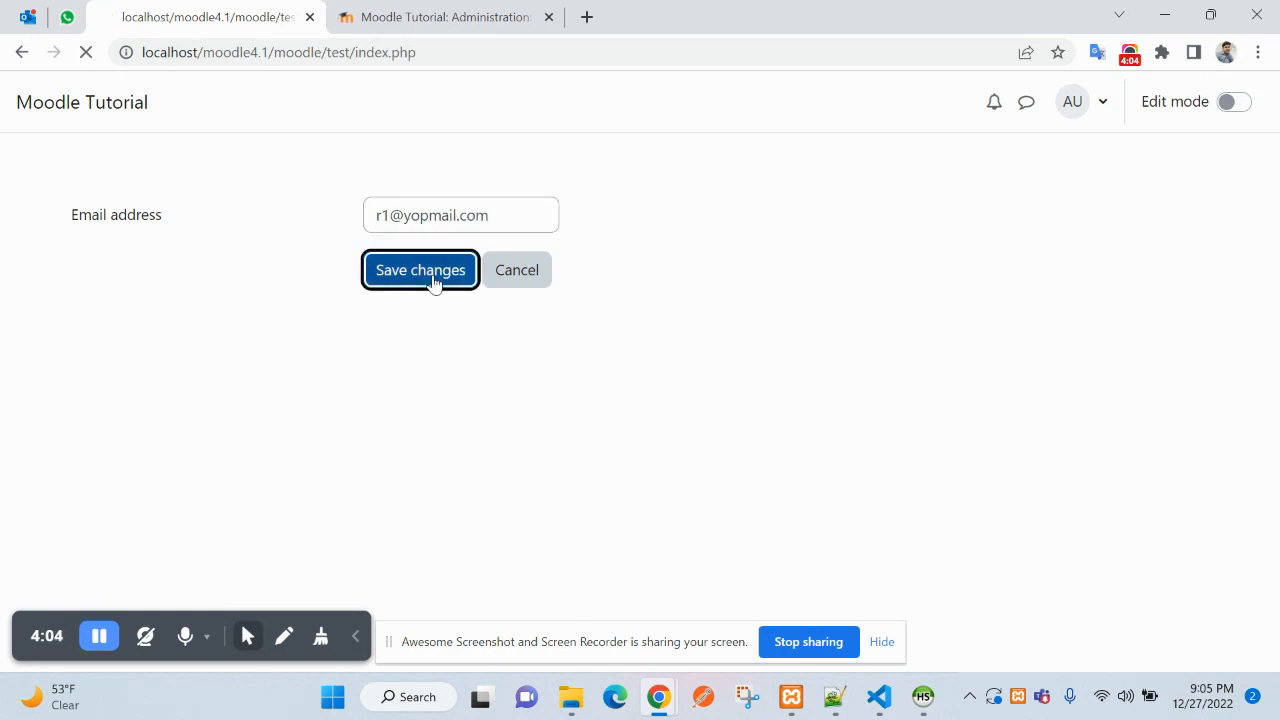
left_click(420, 269)
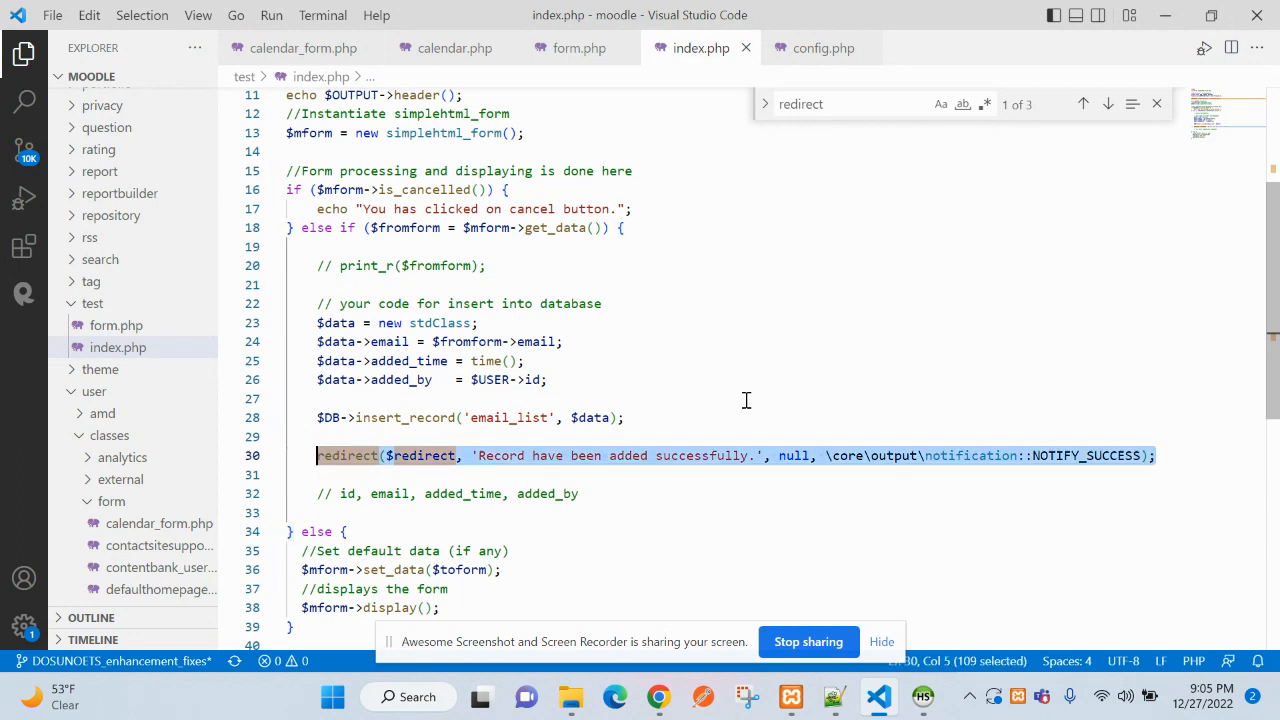
mouse_move(491, 450)
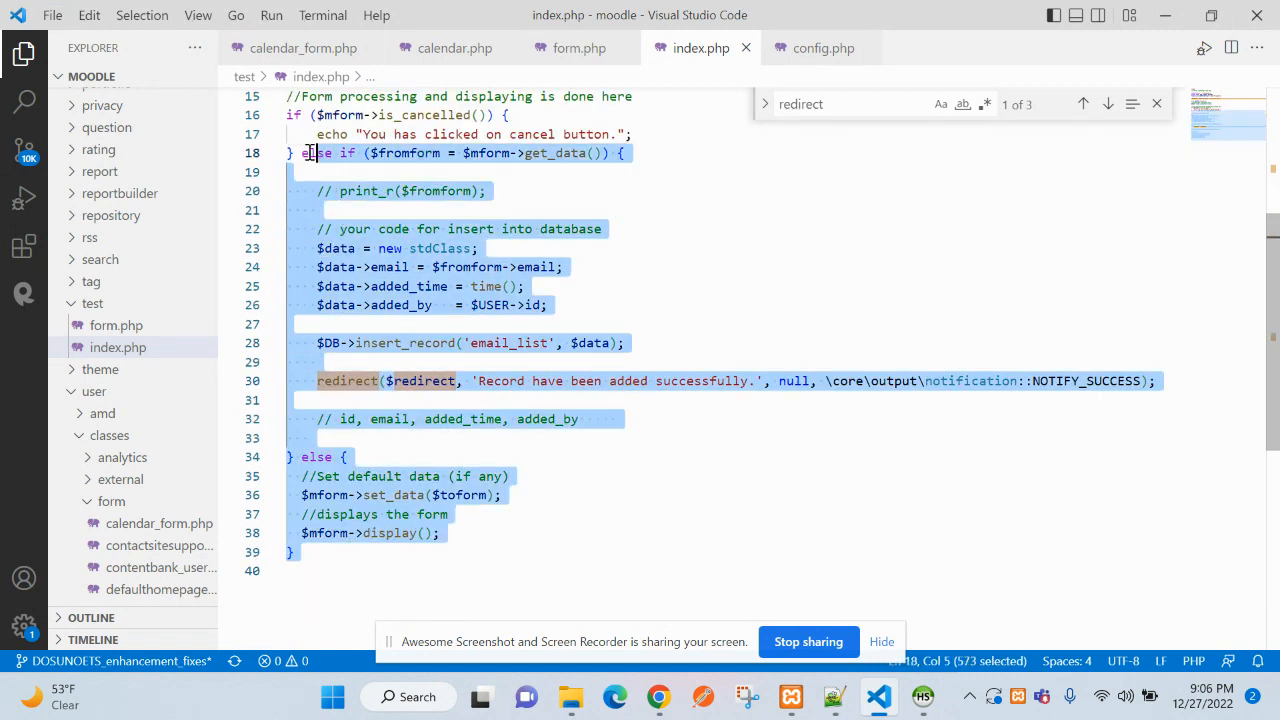
left_click(303, 381)
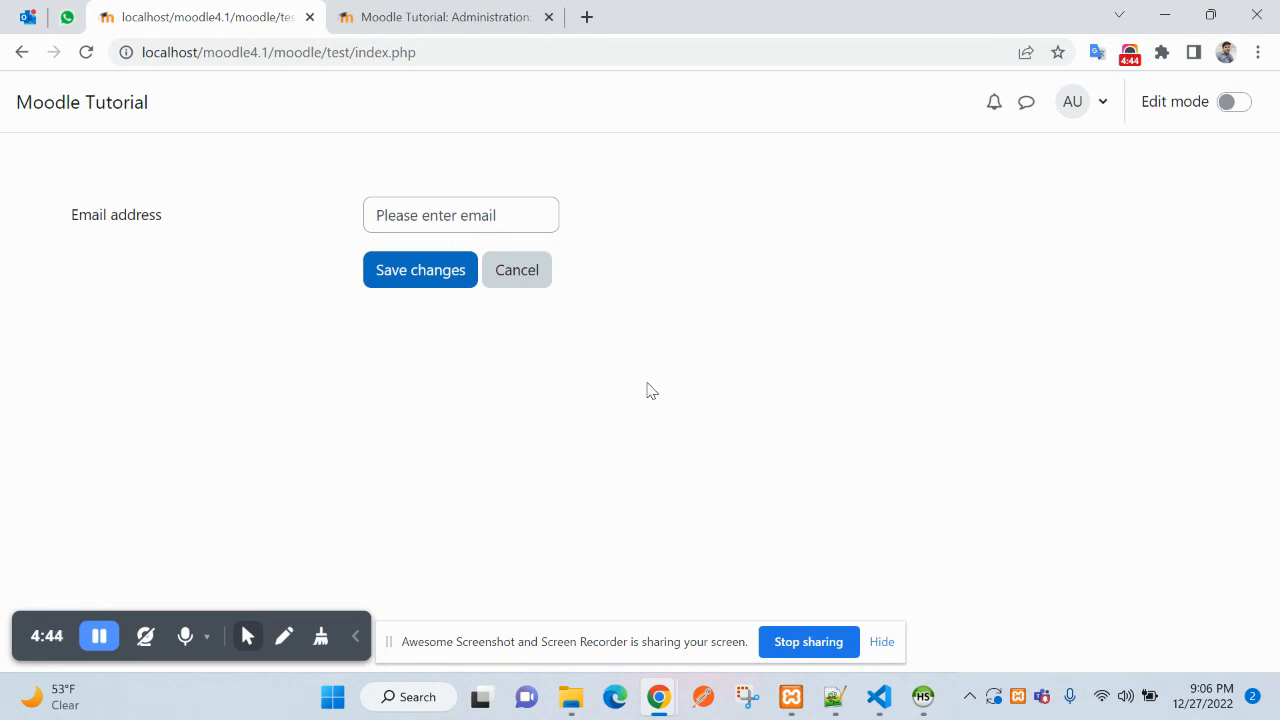
mouse_move(901, 705)
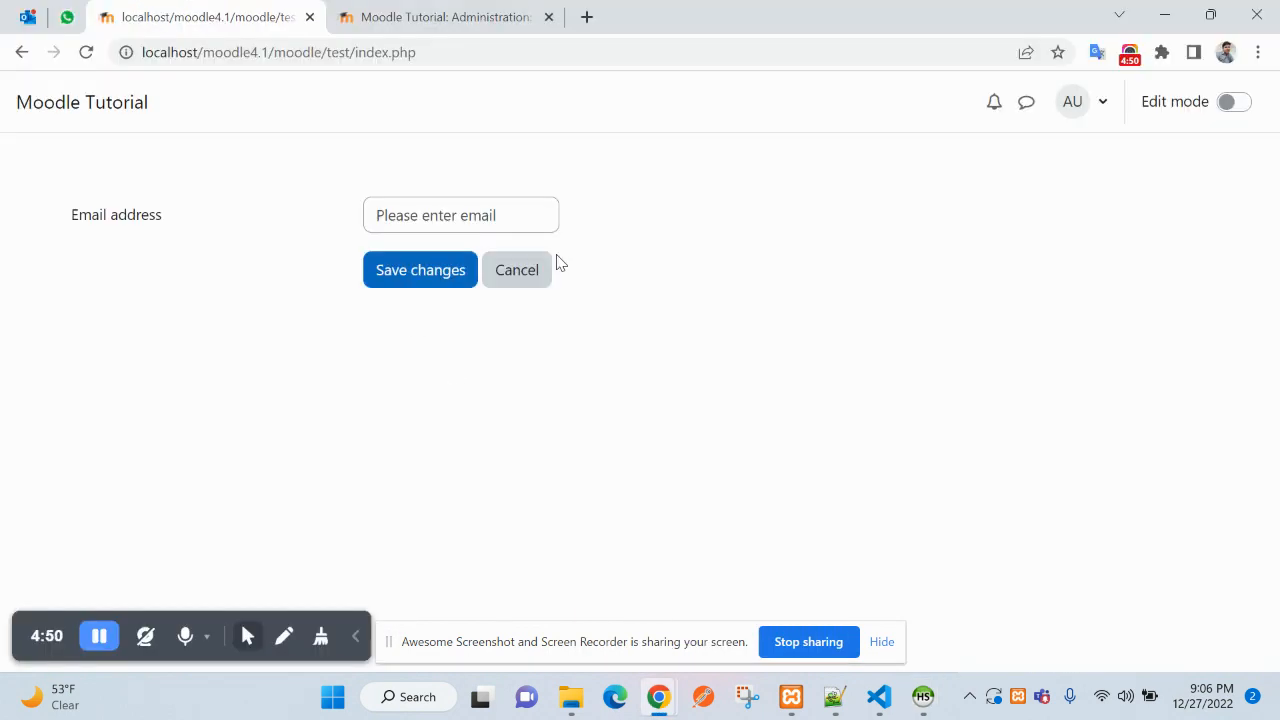
mouse_move(836, 412)
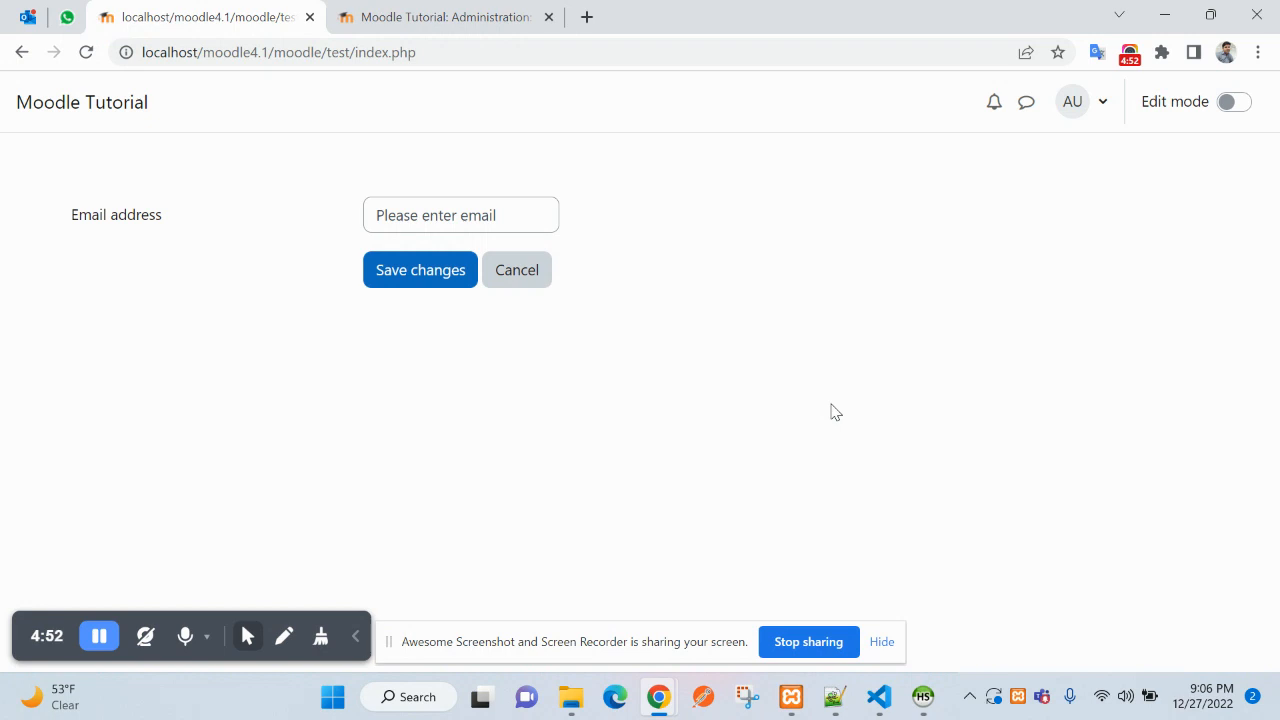